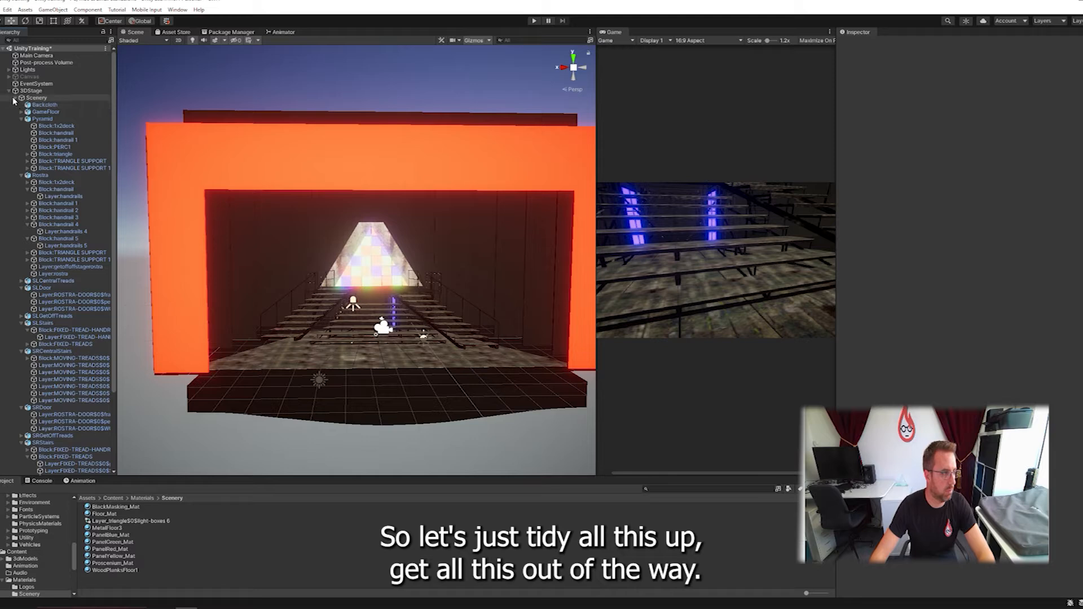
Collapse the 3DStage/Scenery foldout in the Hierarchy to hide its nested children
left_click(15, 97)
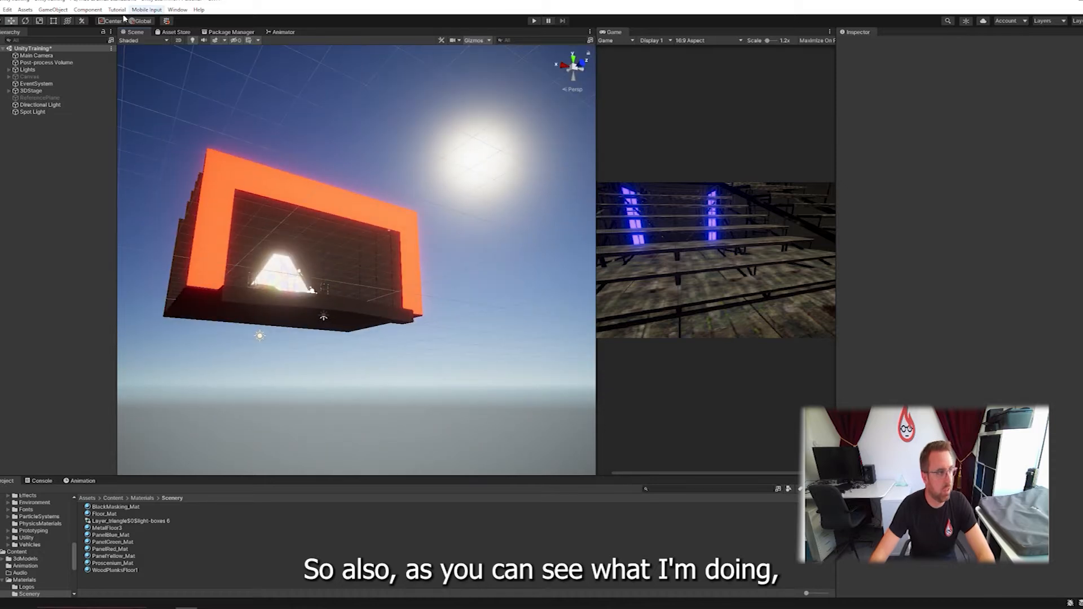
Open the Lighting settings window and show its Environment section
left_click(178, 10)
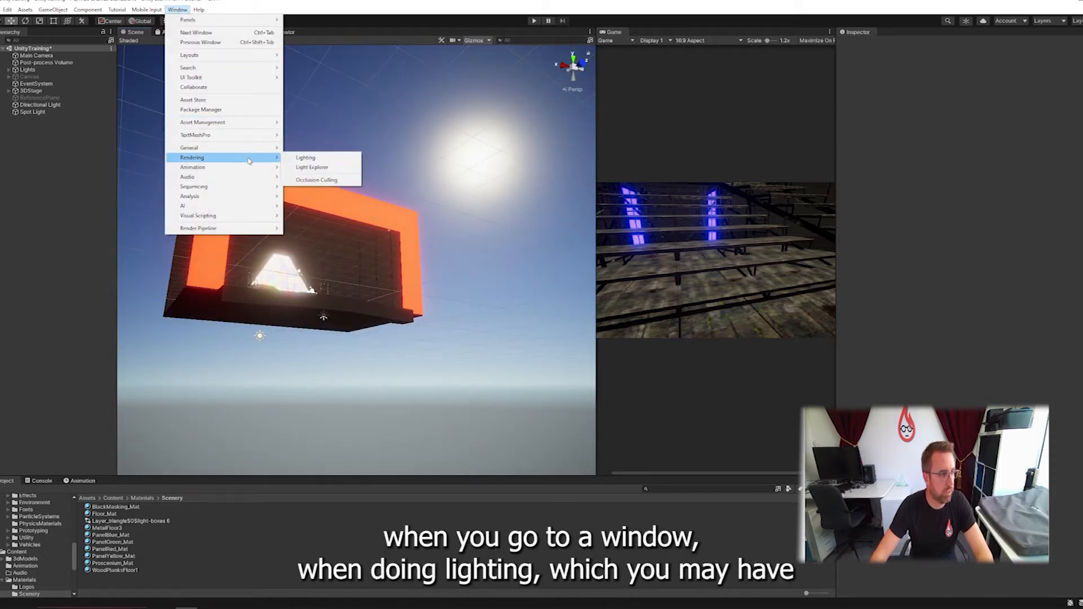
left_click(305, 158)
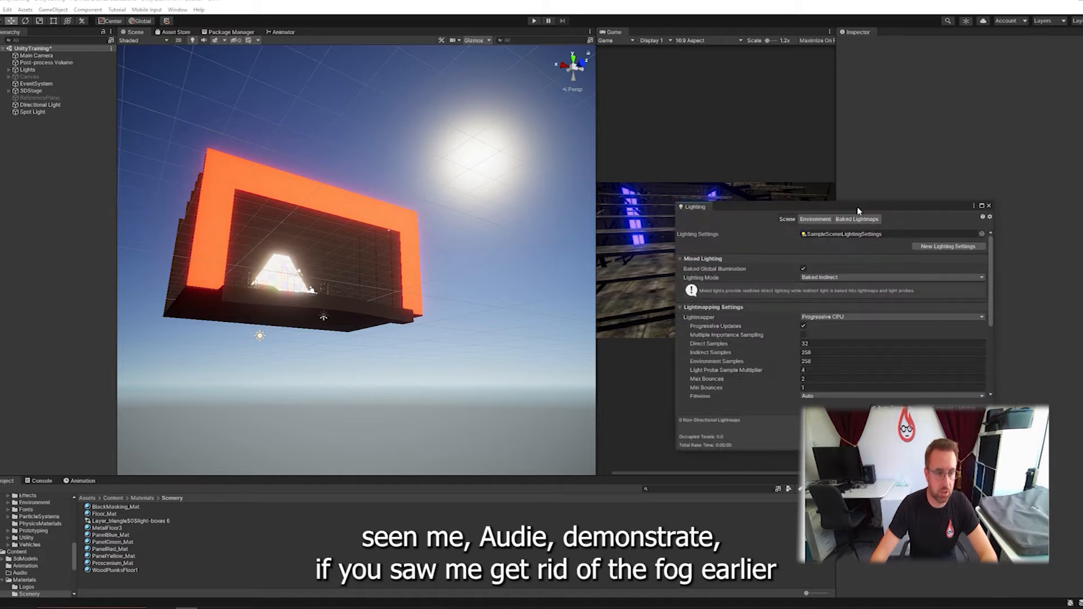
scroll("down", 3)
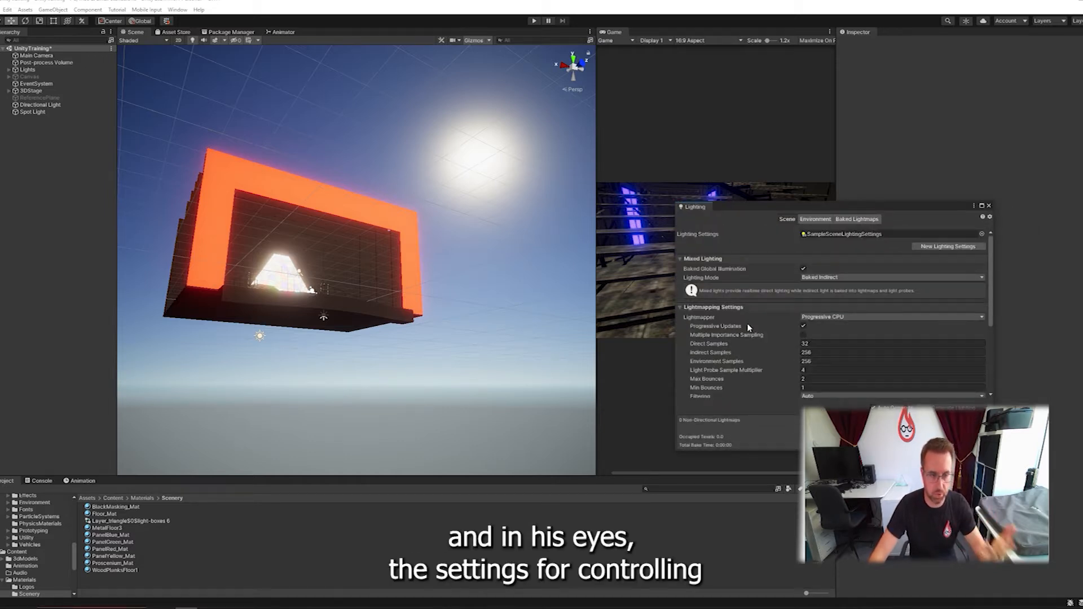
left_click(815, 219)
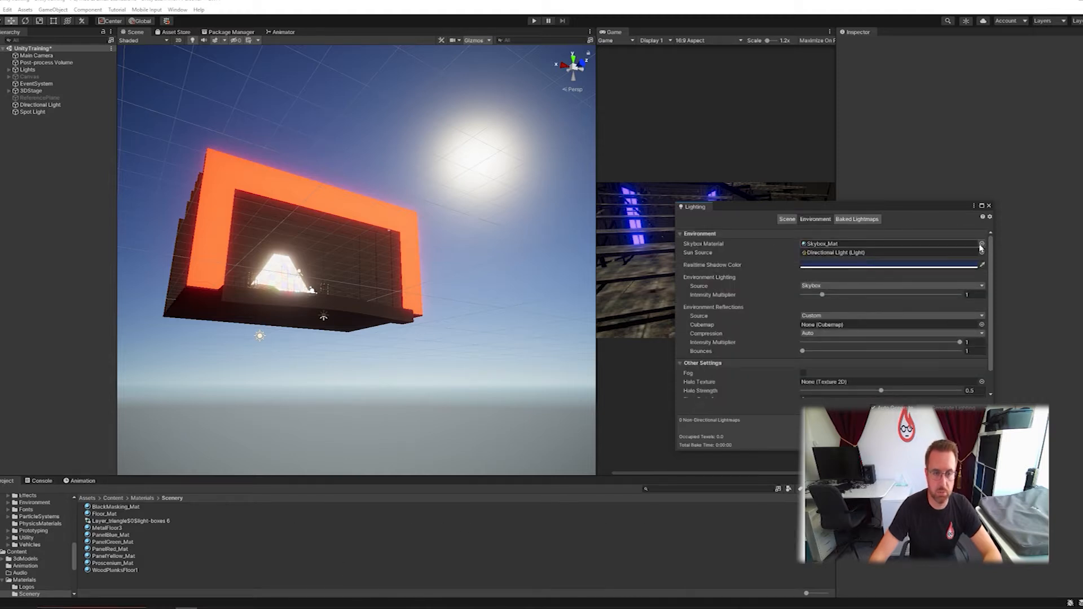
Set Skybox Material to None and environment lighting to a black ambient Color
left_click(981, 244)
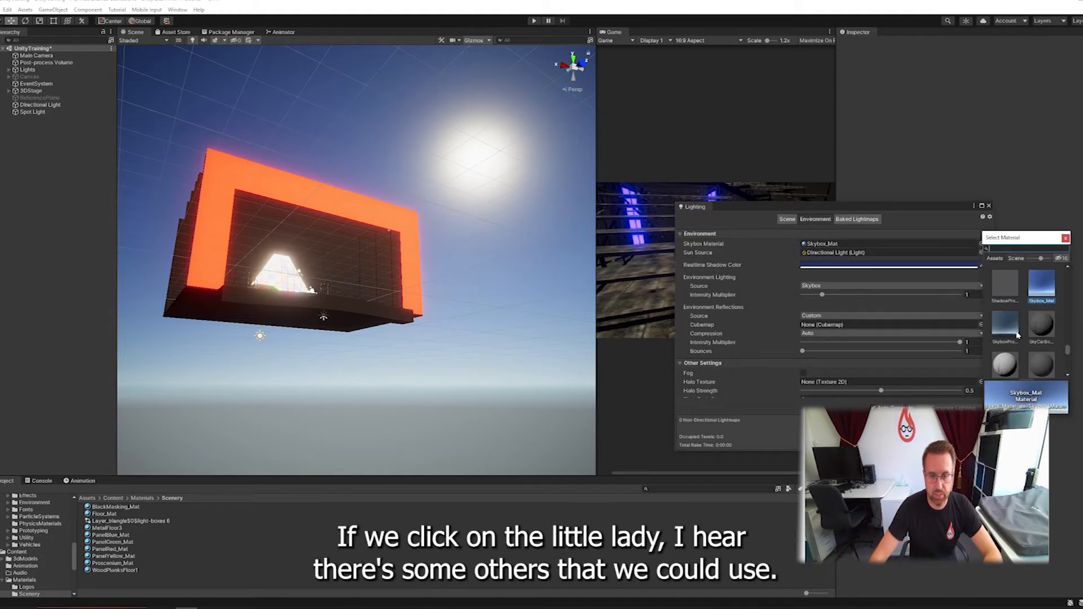
scroll("down", 3)
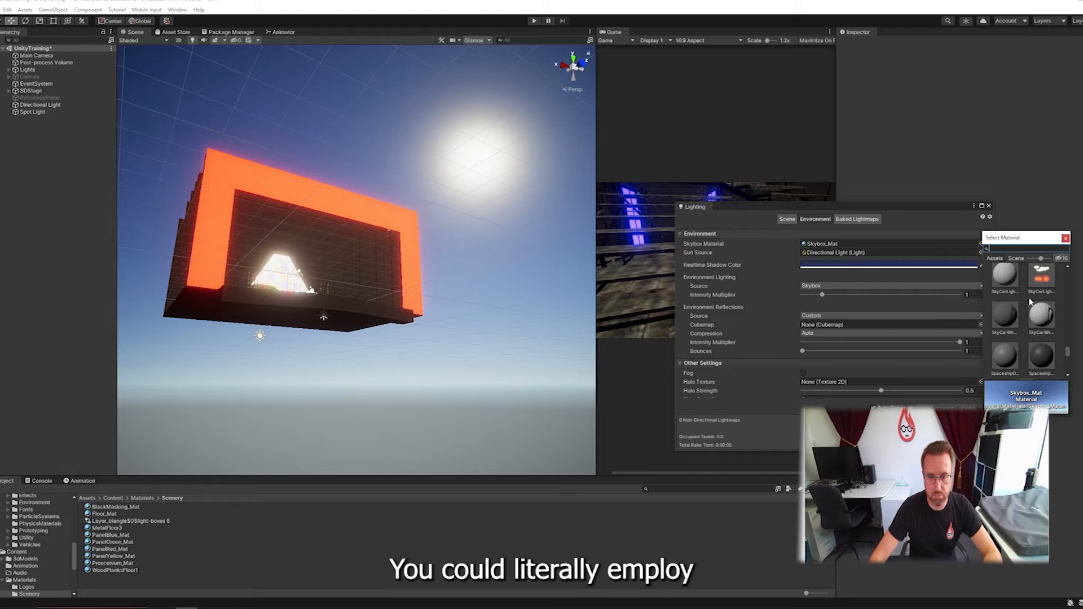
scroll("down", 3)
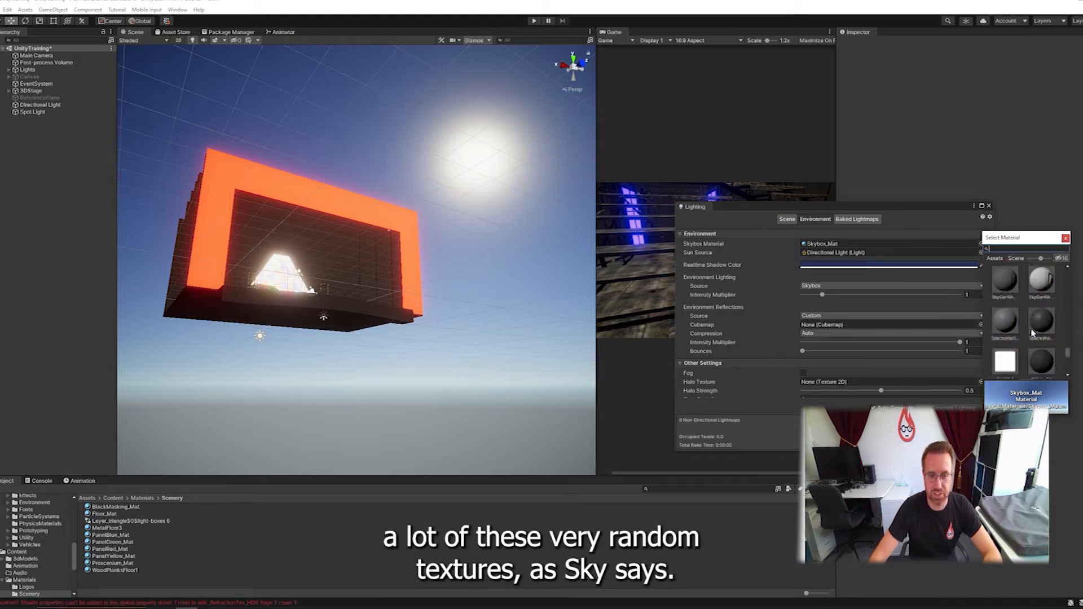
left_click(1005, 281)
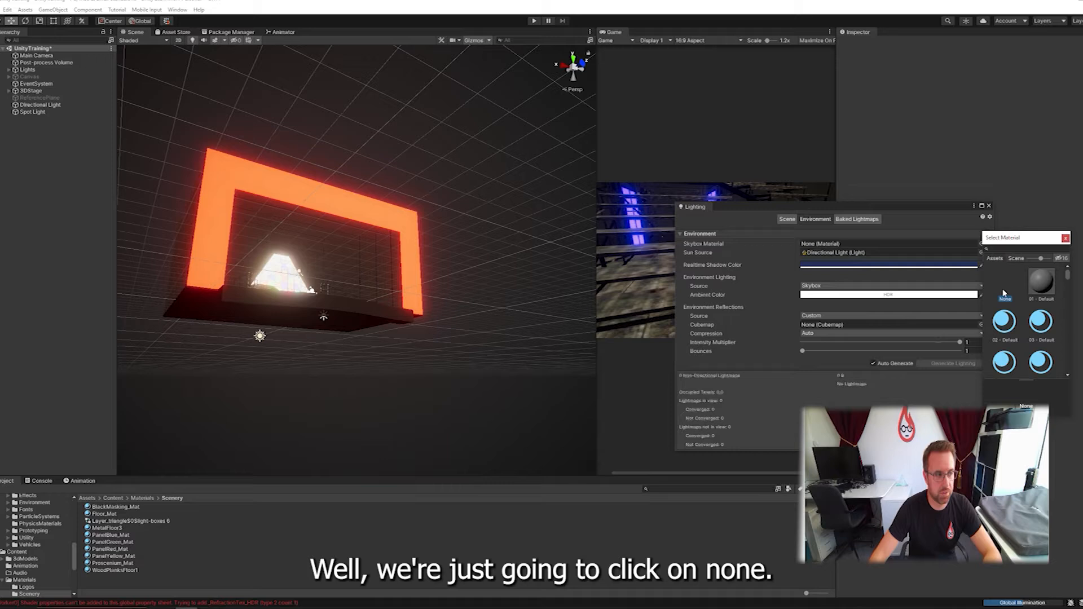
left_click(1004, 284)
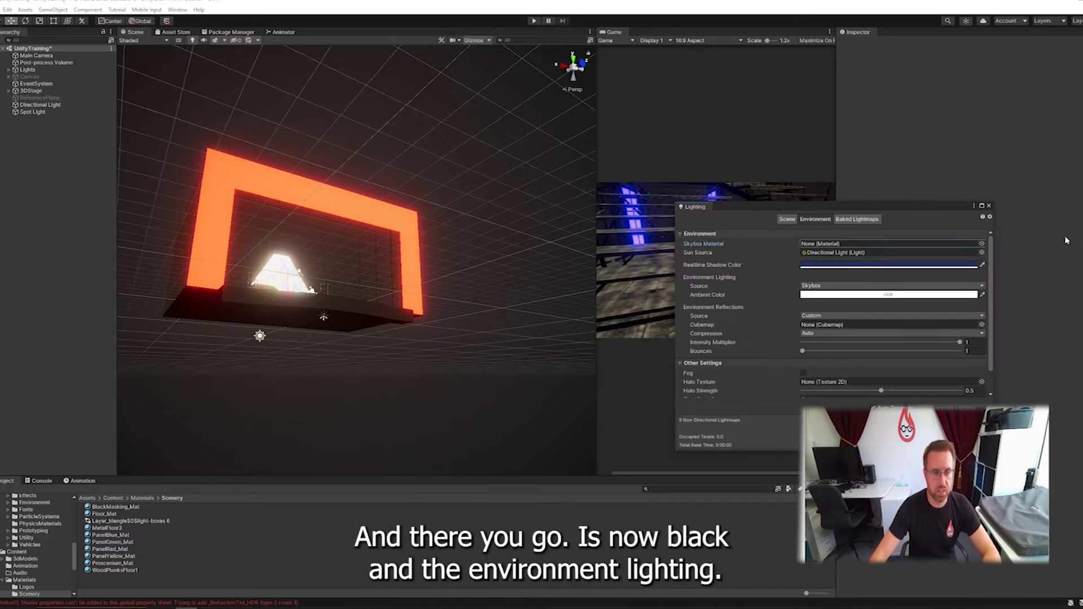
left_click(891, 285)
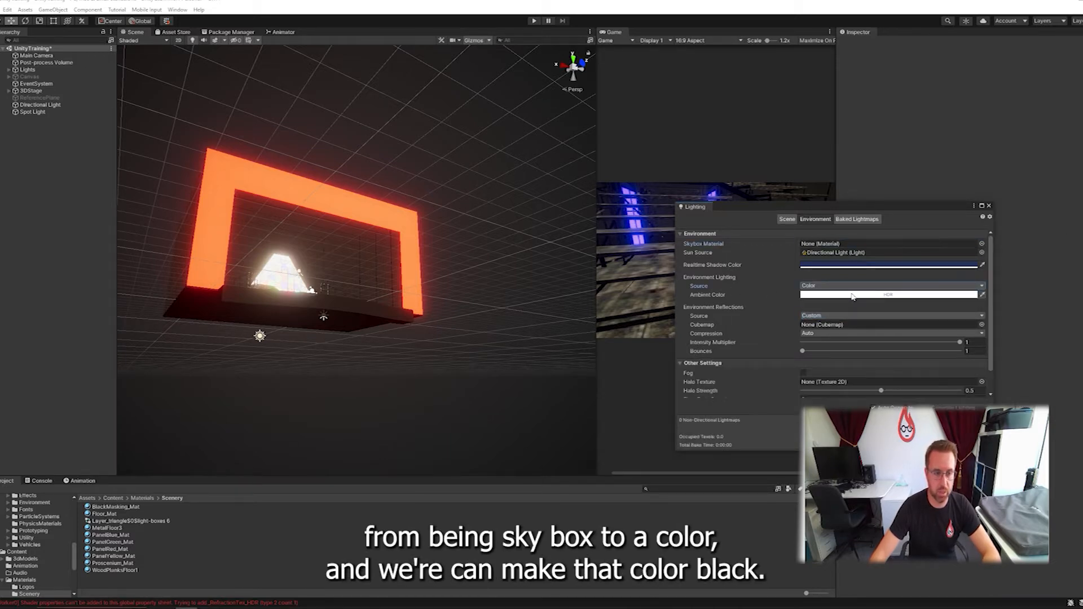
left_click(890, 295)
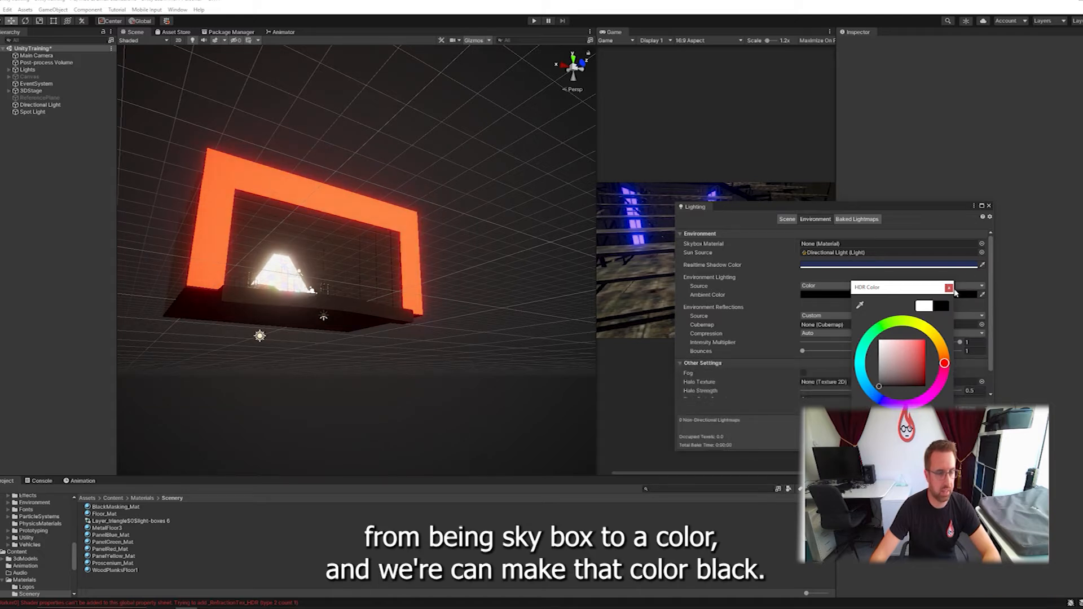
left_click(950, 287)
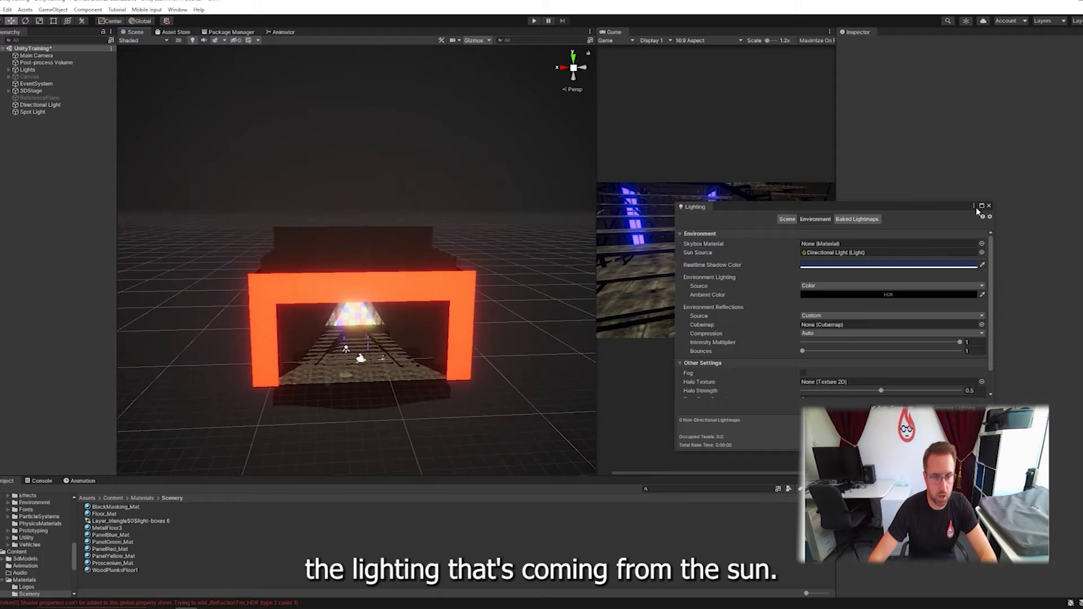
Close Lighting, rotate the Directional Light, and set its Shadow Type to No Shadows
left_click(989, 205)
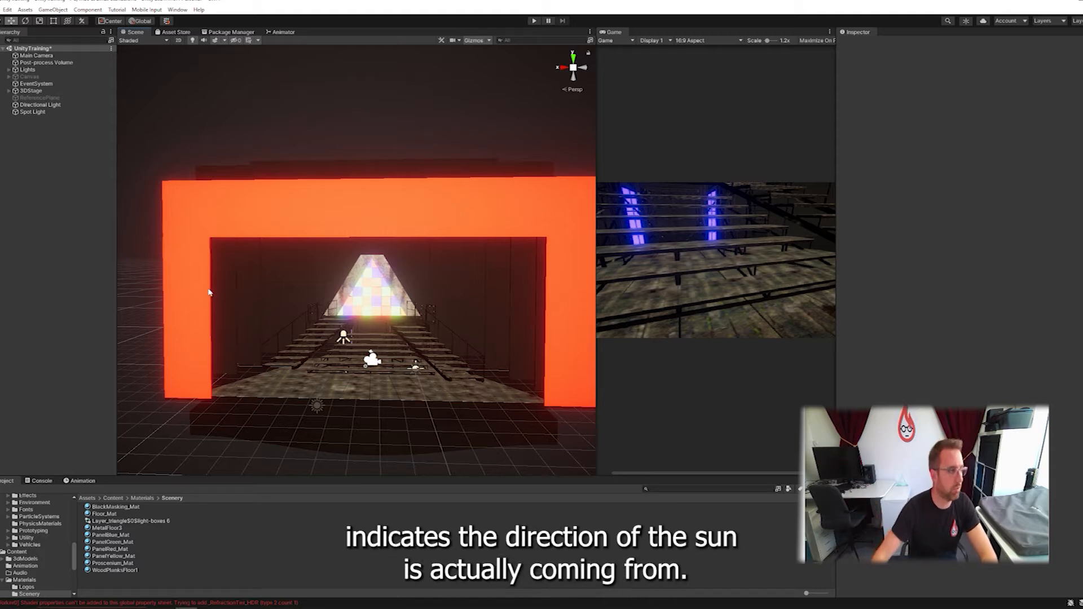
left_click(39, 104)
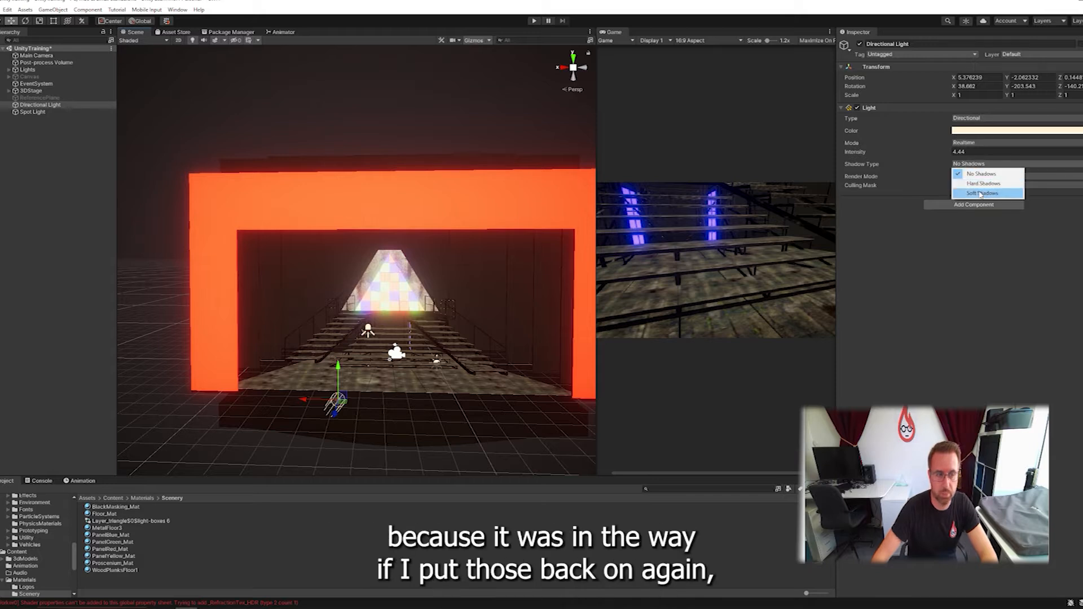
left_click(982, 193)
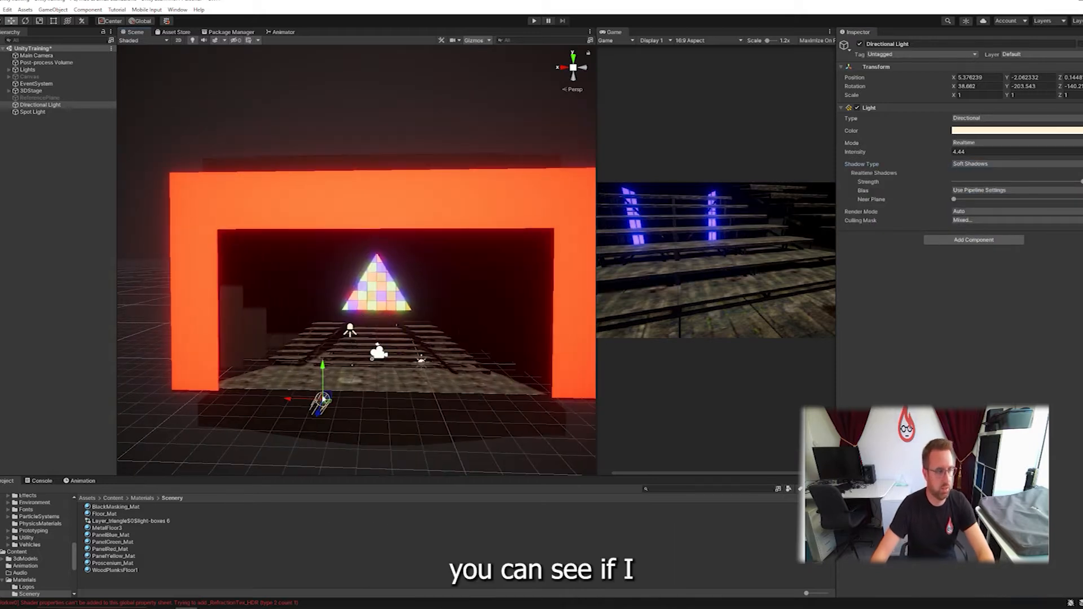
left_click_drag(321, 397, 321, 415)
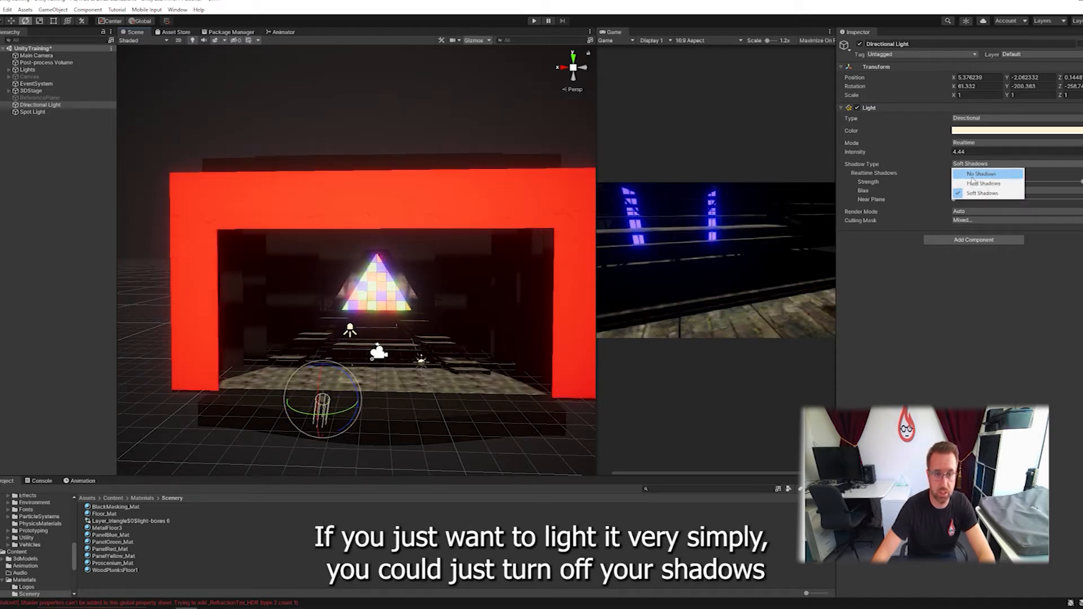
left_click(980, 173)
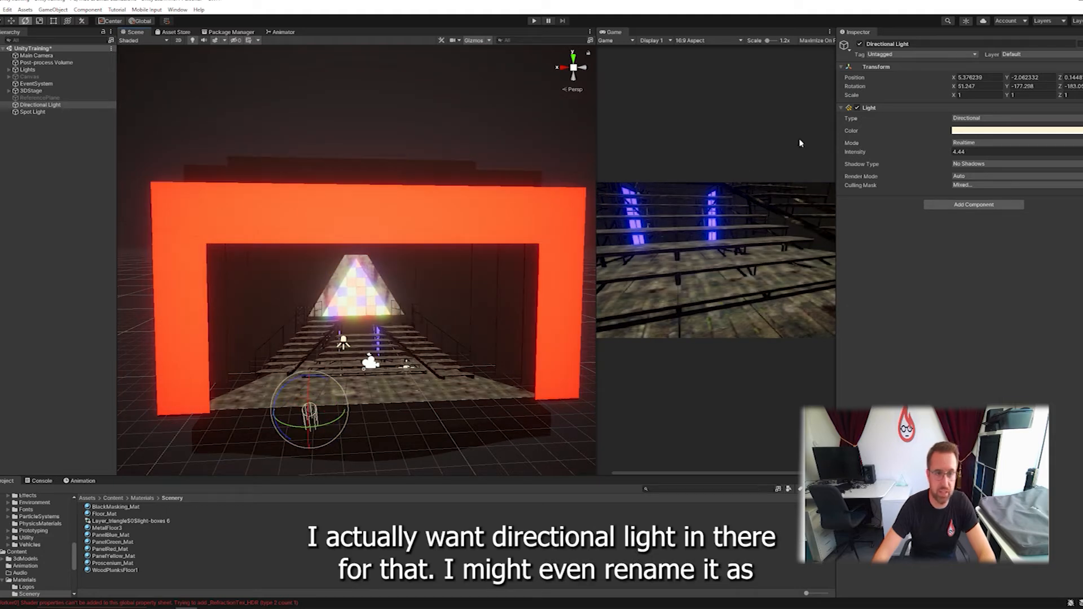
Rename the directional light to WorkLight and select the old Spot Light for removal
left_click(920, 44)
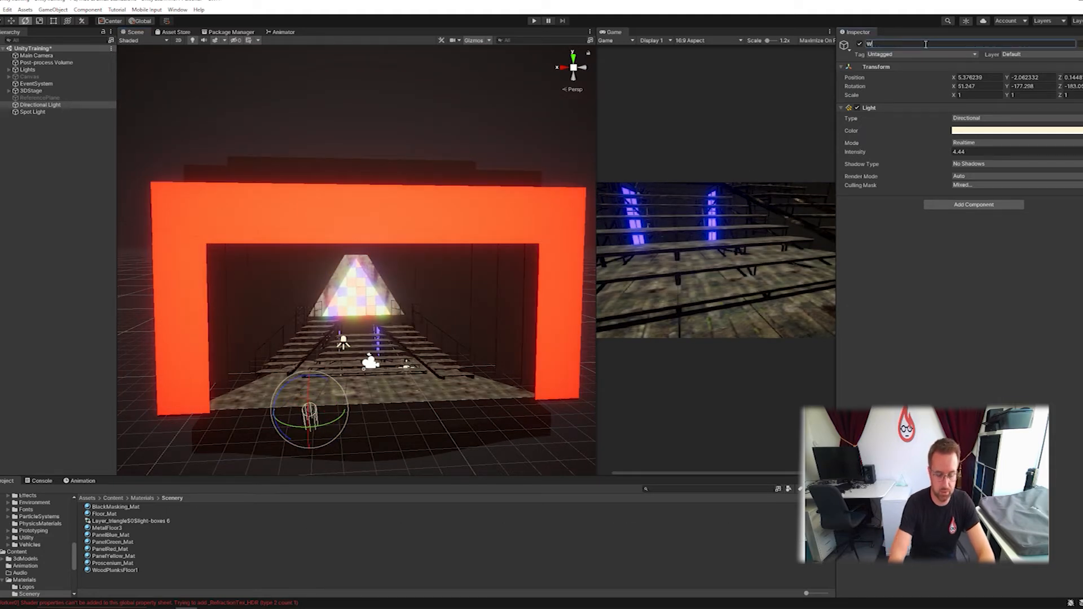
type("orkLight")
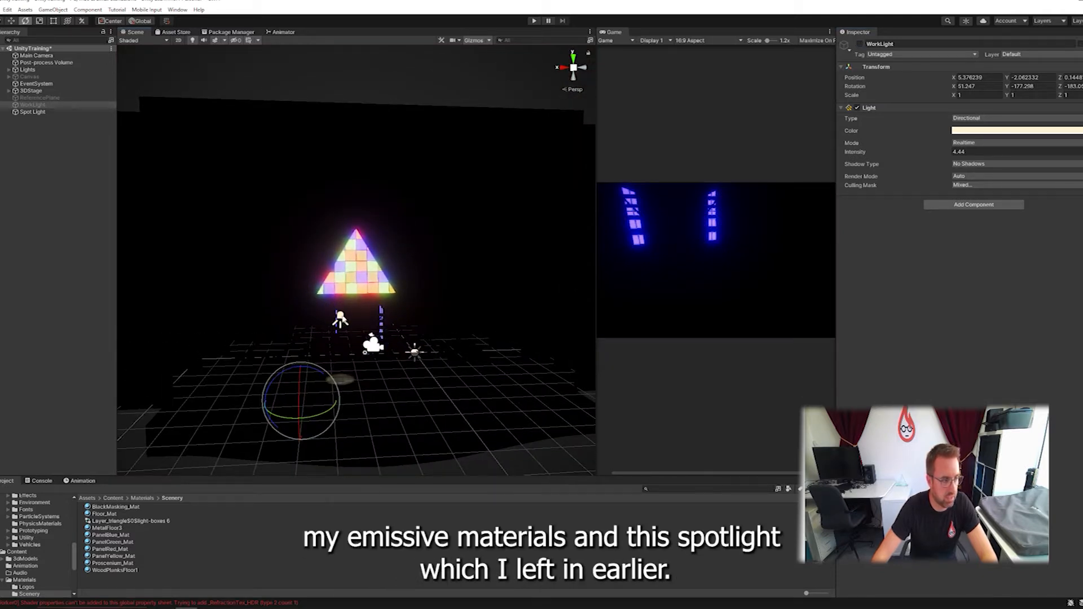
left_click(32, 112)
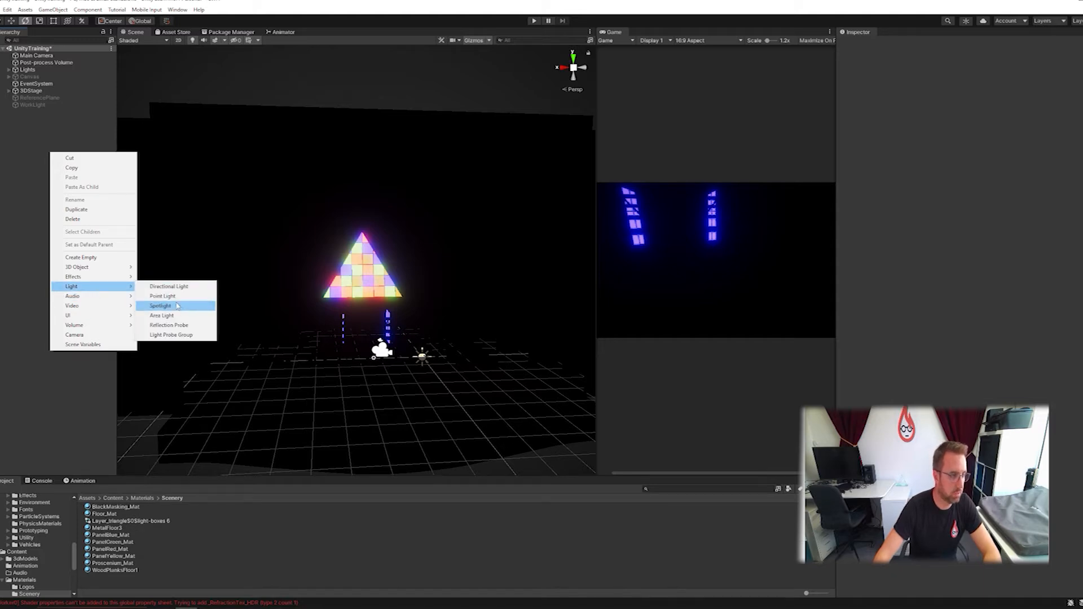
Create a new Spotlight from the Hierarchy's Light menu
left_click(159, 306)
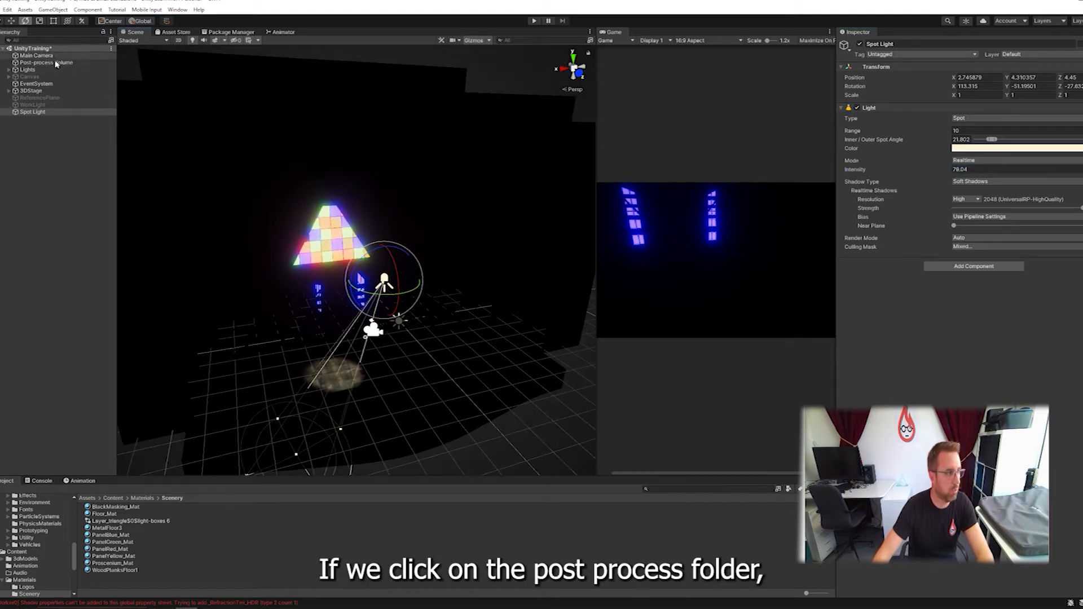
Add a Lift, Gamma, Gain override to the Post-process Volume
left_click(44, 62)
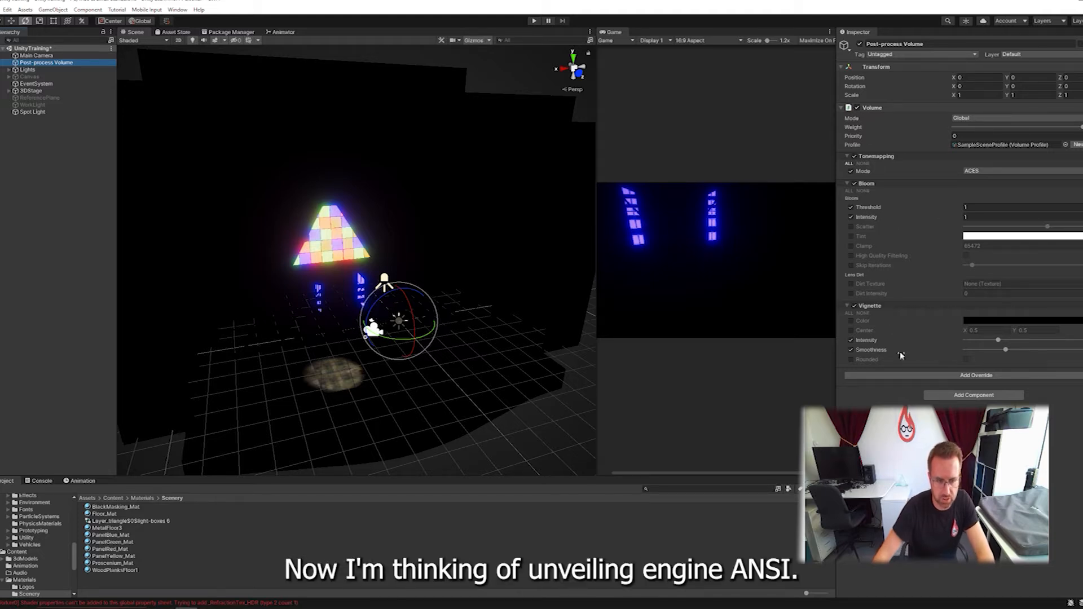
left_click(977, 375)
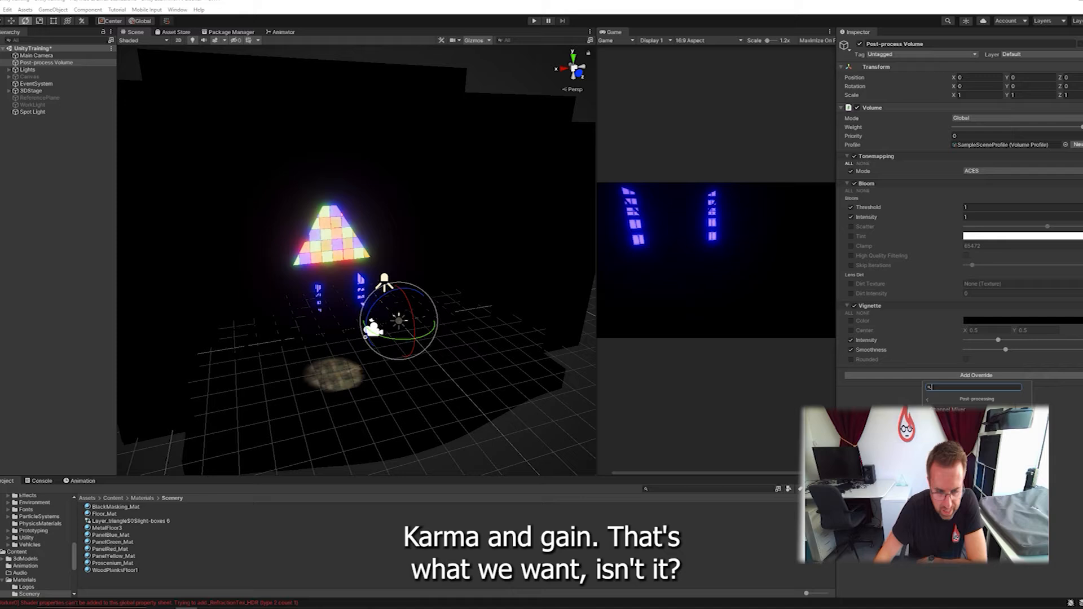
left_click(977, 399)
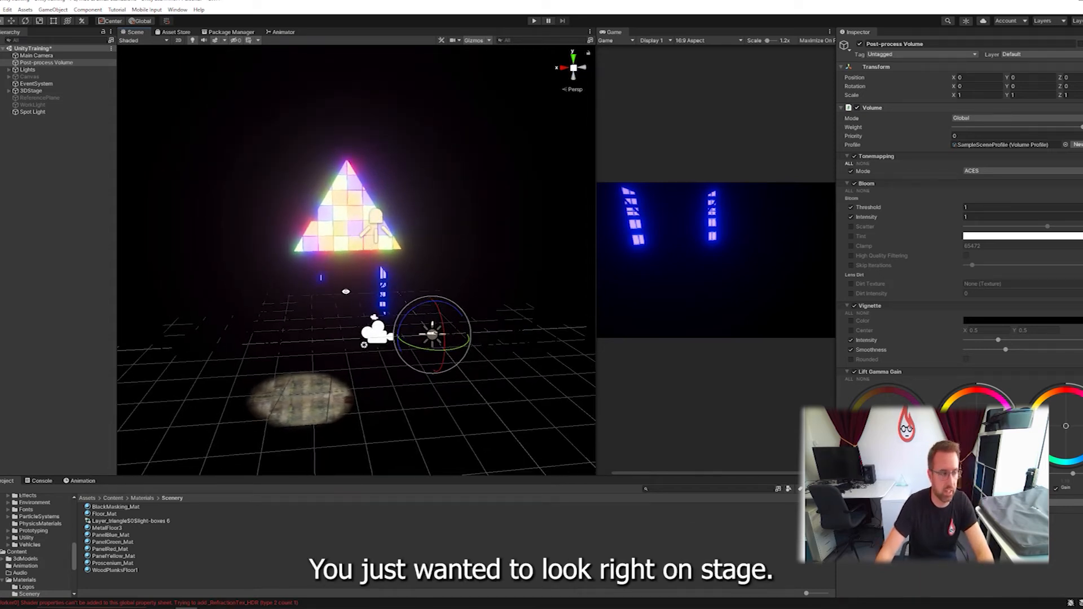
Move the Spot Light higher above the stage and sideways over it
left_click(33, 112)
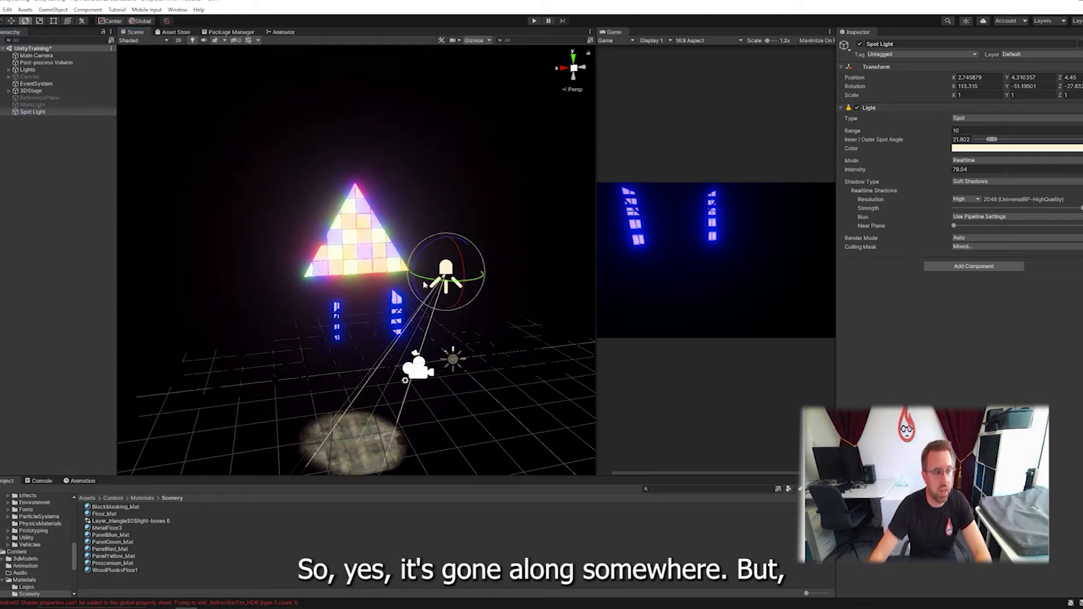
left_click_drag(446, 269, 494, 135)
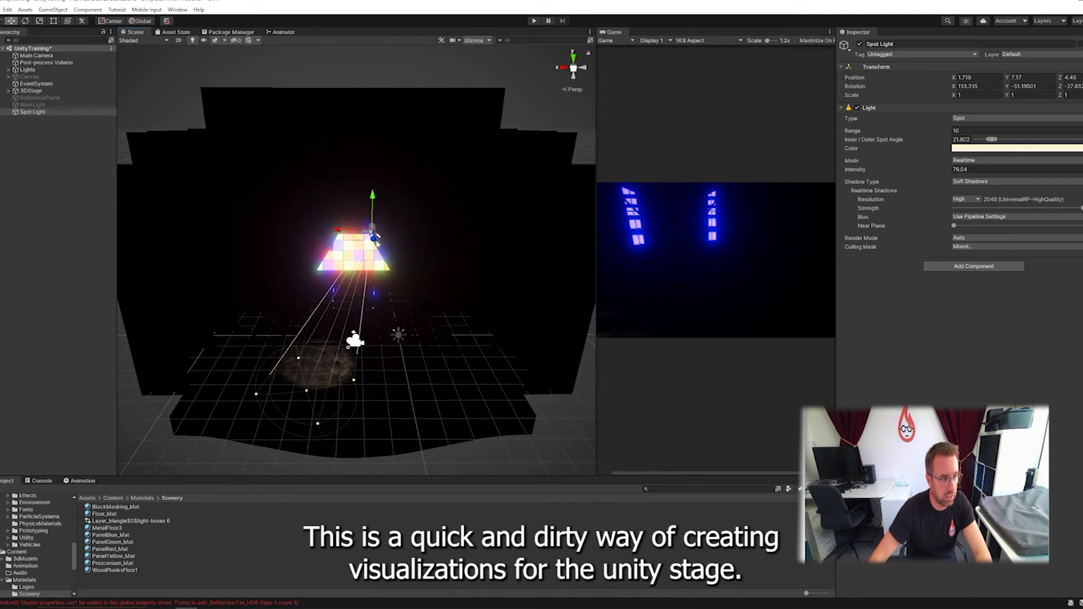
left_click_drag(373, 231, 454, 228)
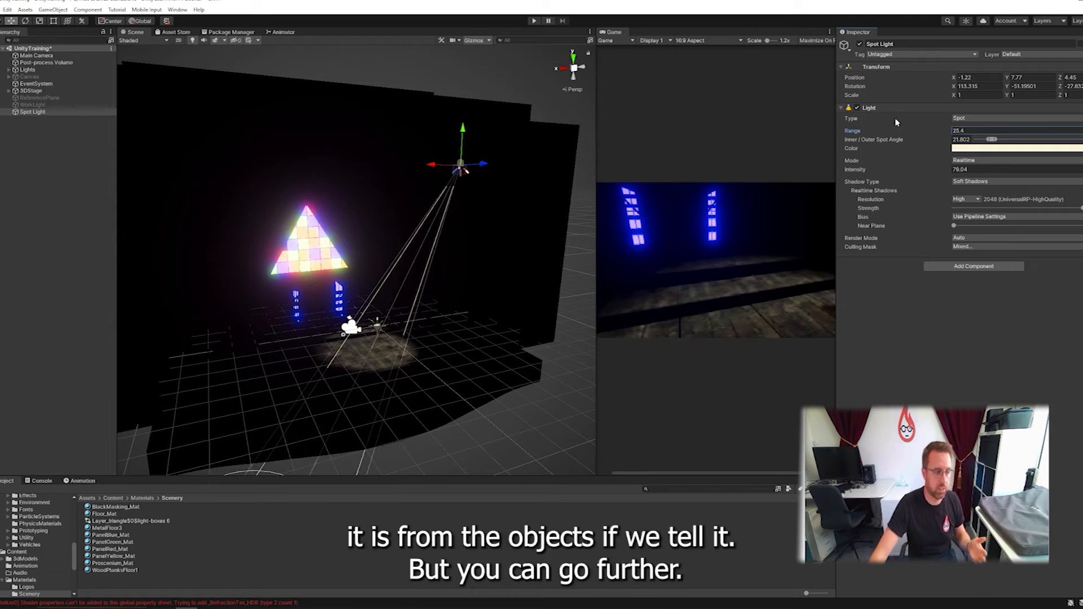
mouse_move(897, 120)
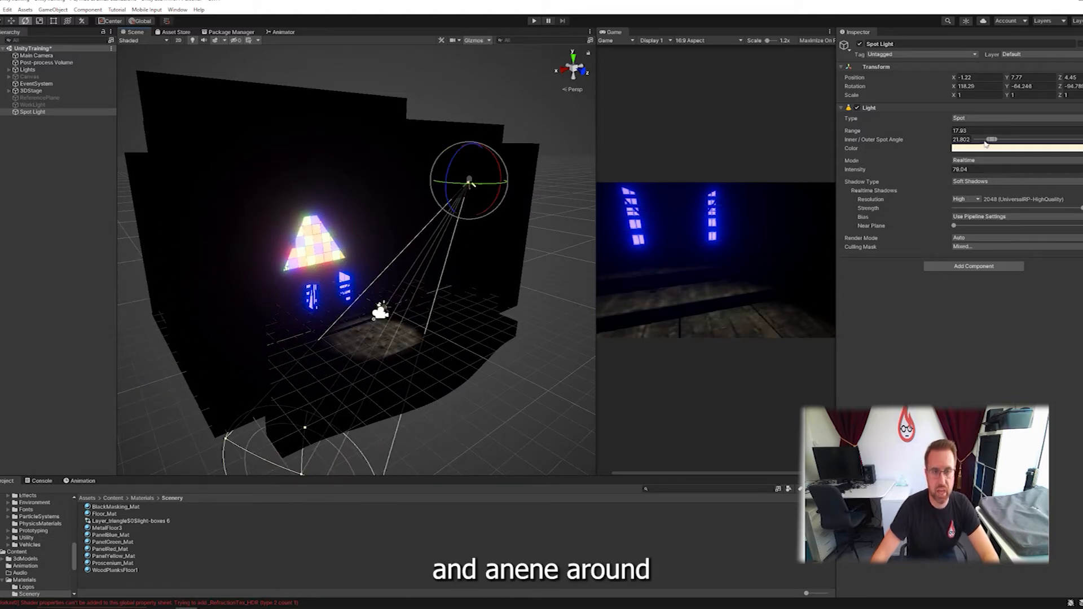
Drag the inner and outer spot angle handles to widen the cone with soft falloff
left_click_drag(995, 139, 985, 139)
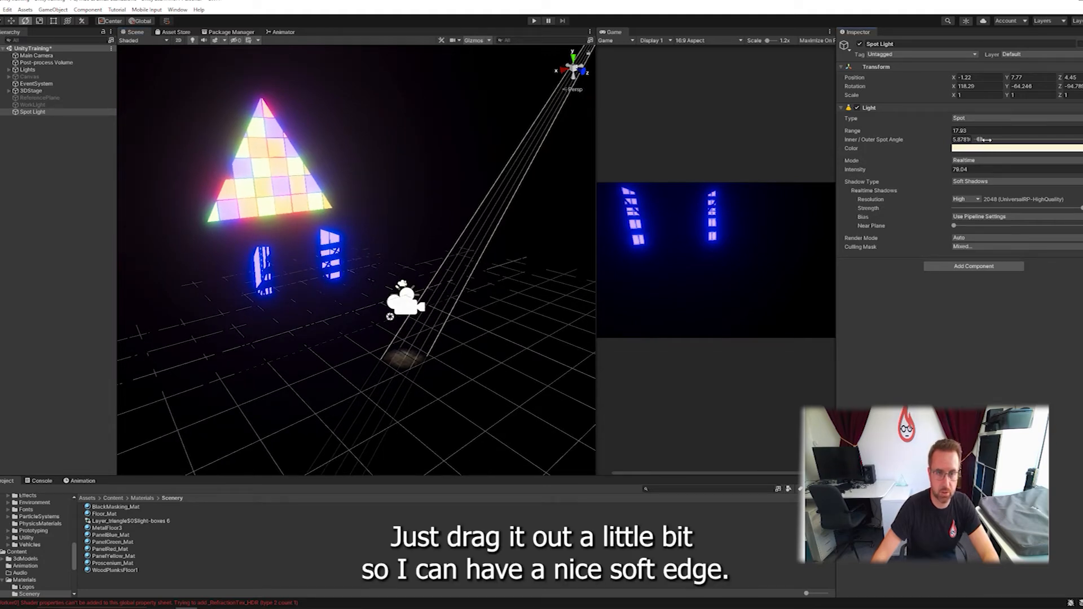
left_click_drag(974, 139, 985, 145)
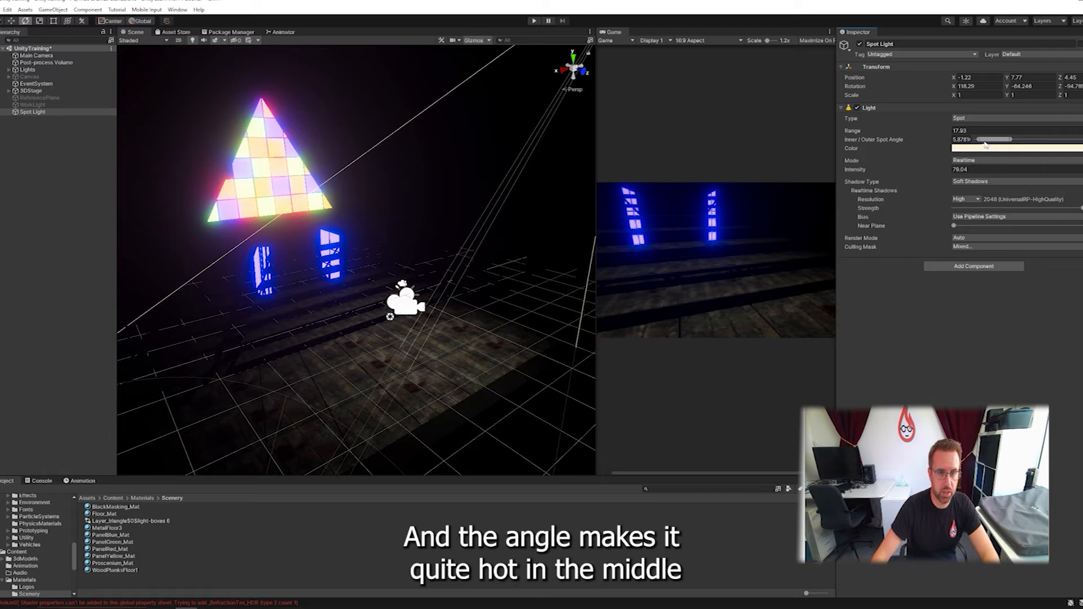
left_click_drag(974, 139, 996, 139)
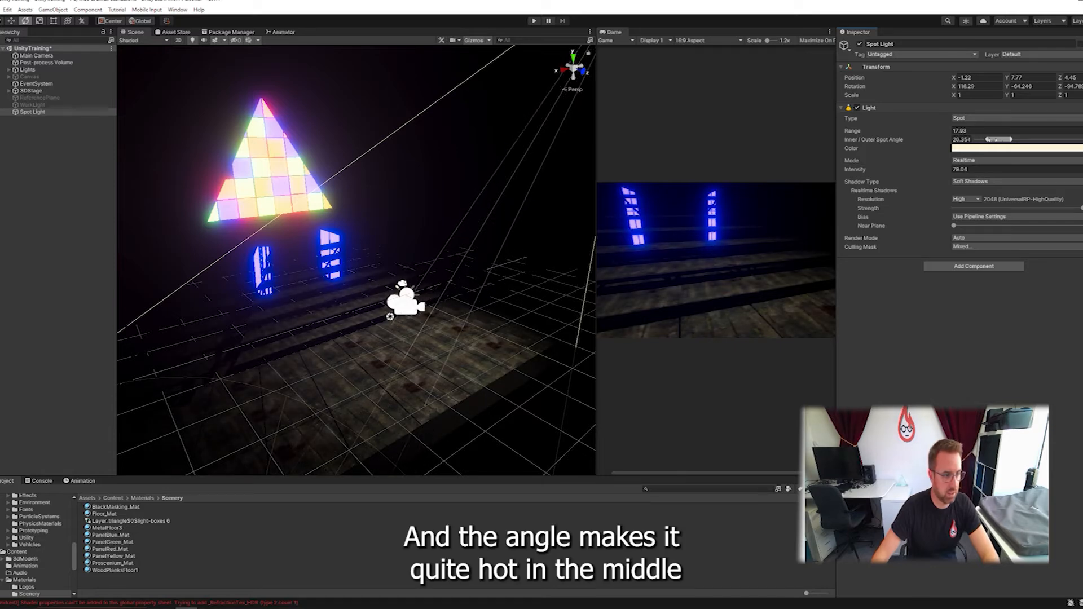
left_click_drag(982, 139, 1006, 139)
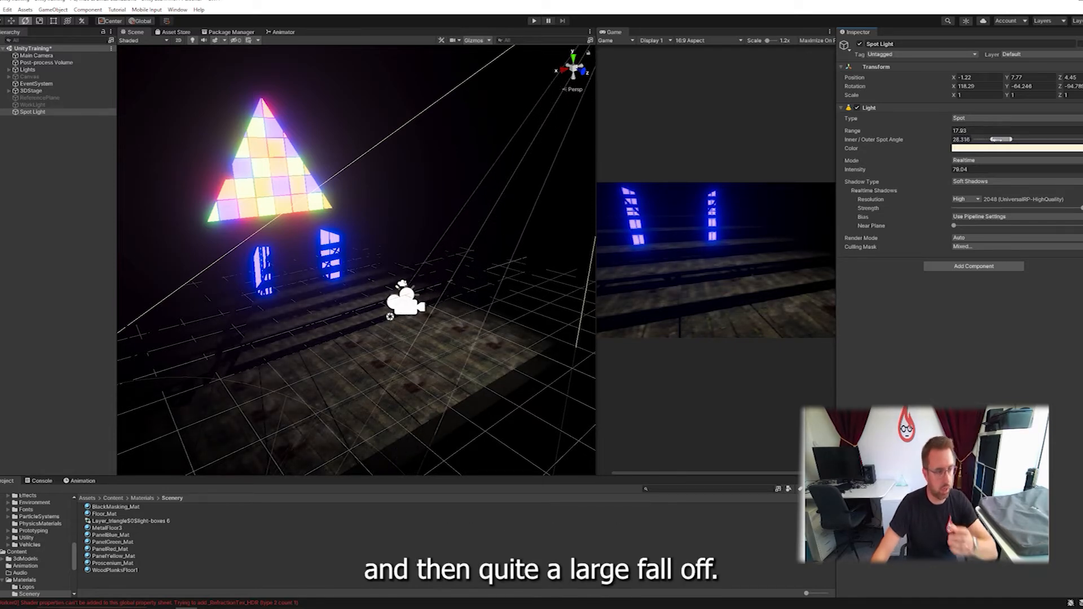
left_click_drag(994, 139, 1009, 139)
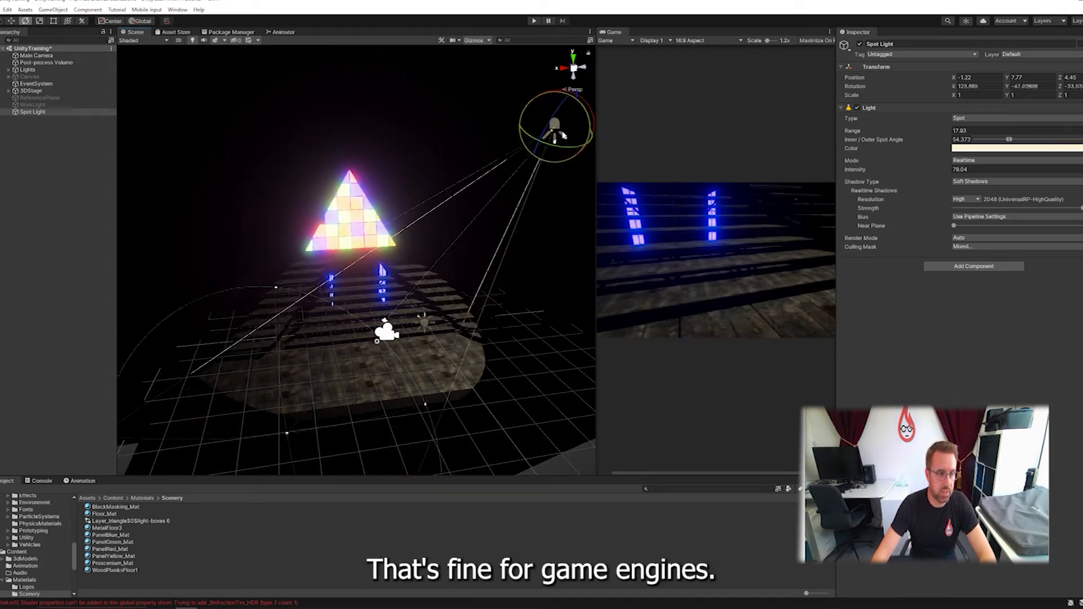
Switch the spot light's Mode to Mixed and rotate it to aim across the stage
left_click_drag(557, 128, 570, 138)
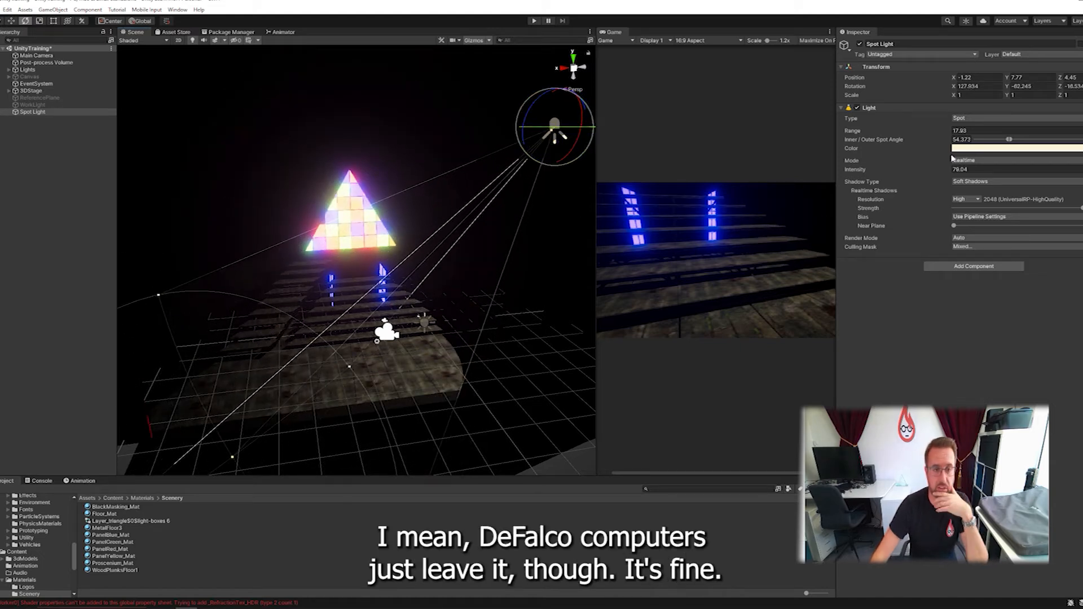
left_click(975, 160)
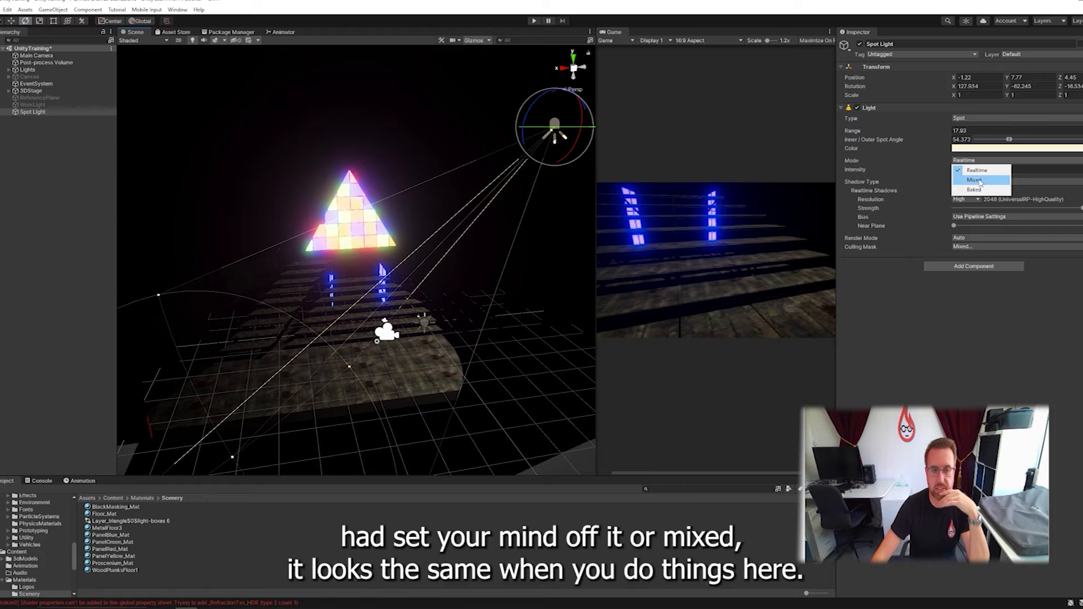
left_click(972, 178)
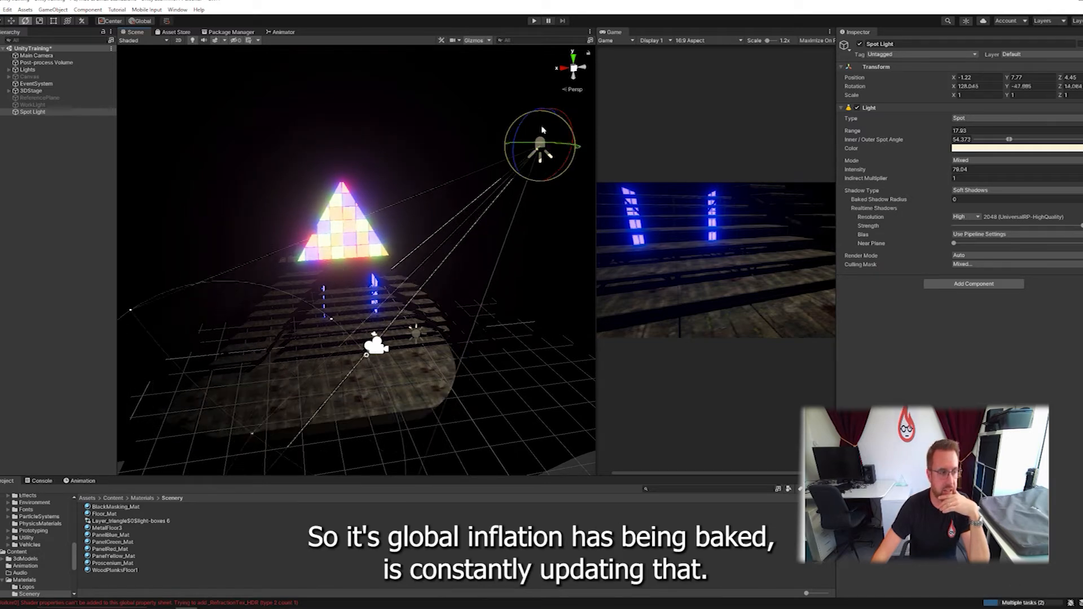
left_click_drag(542, 142, 532, 152)
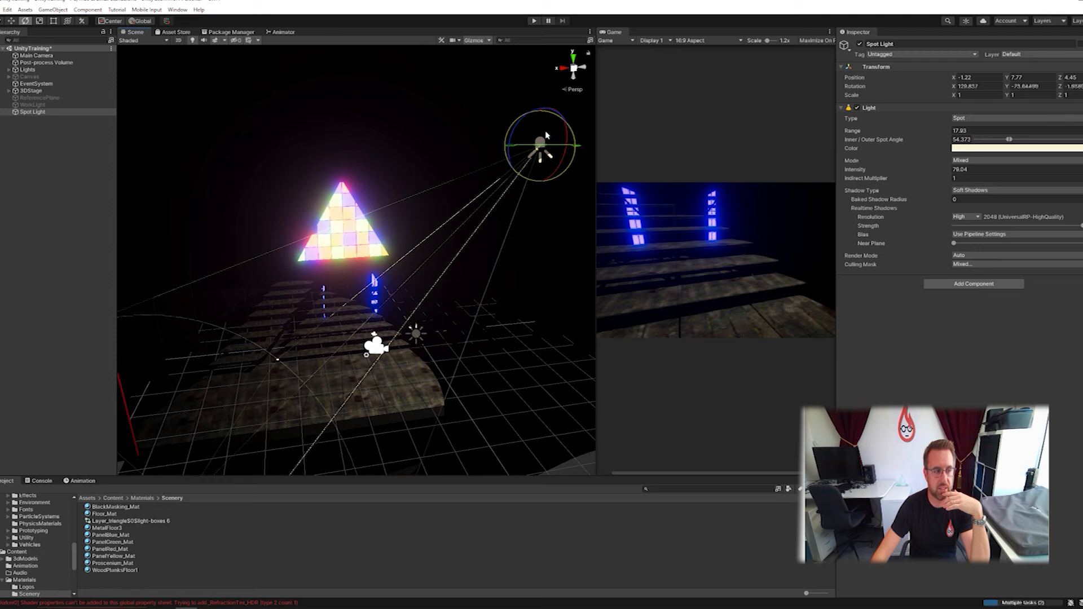
left_click_drag(566, 124, 553, 142)
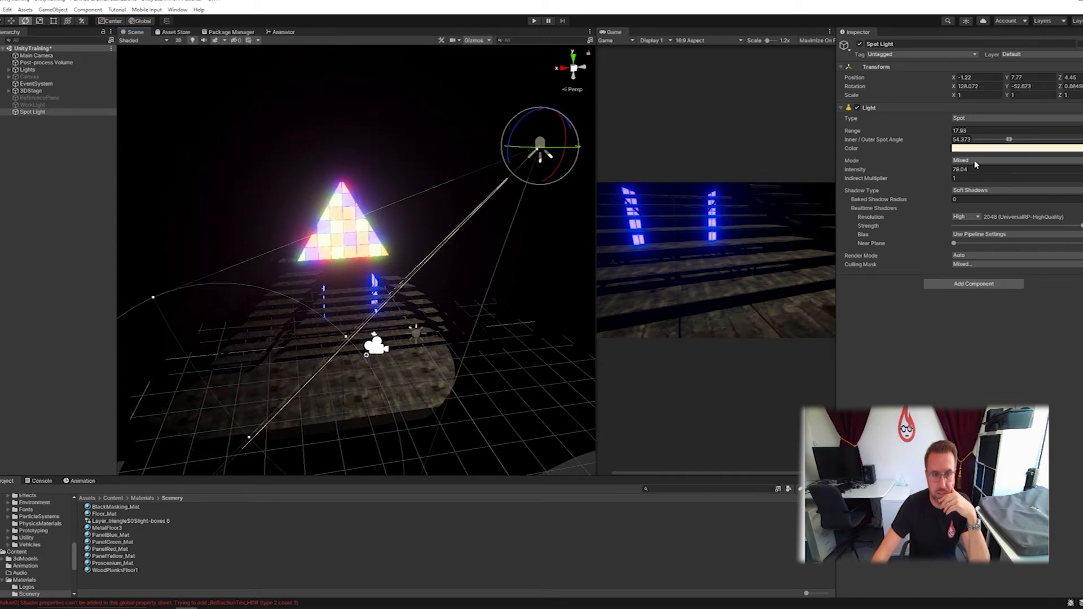
Set the spot light back to Realtime, trying Hard and No Shadows before keeping Soft Shadows
left_click(972, 160)
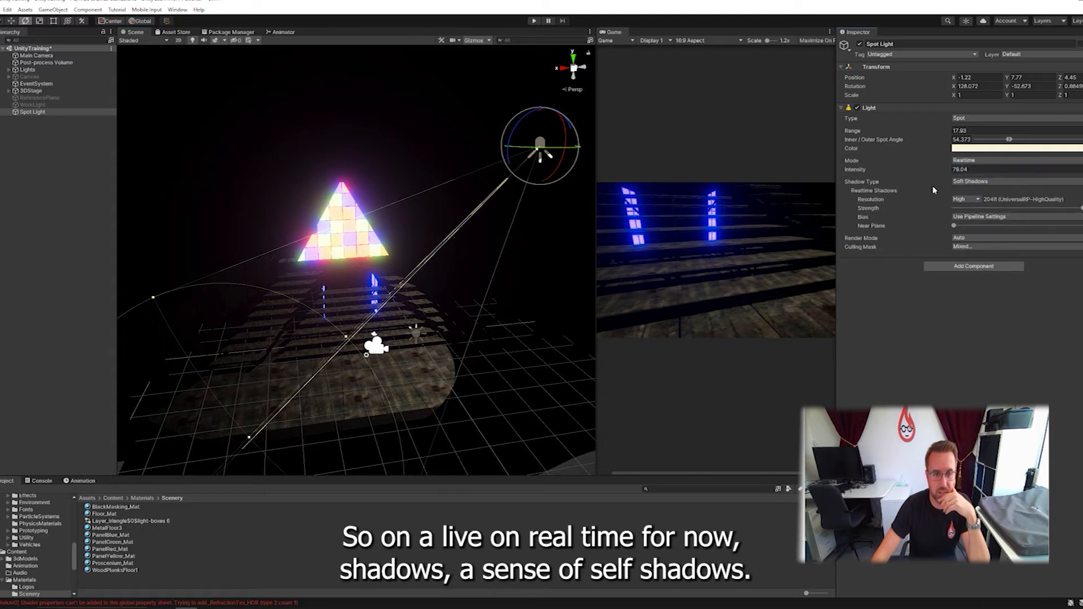
left_click(996, 181)
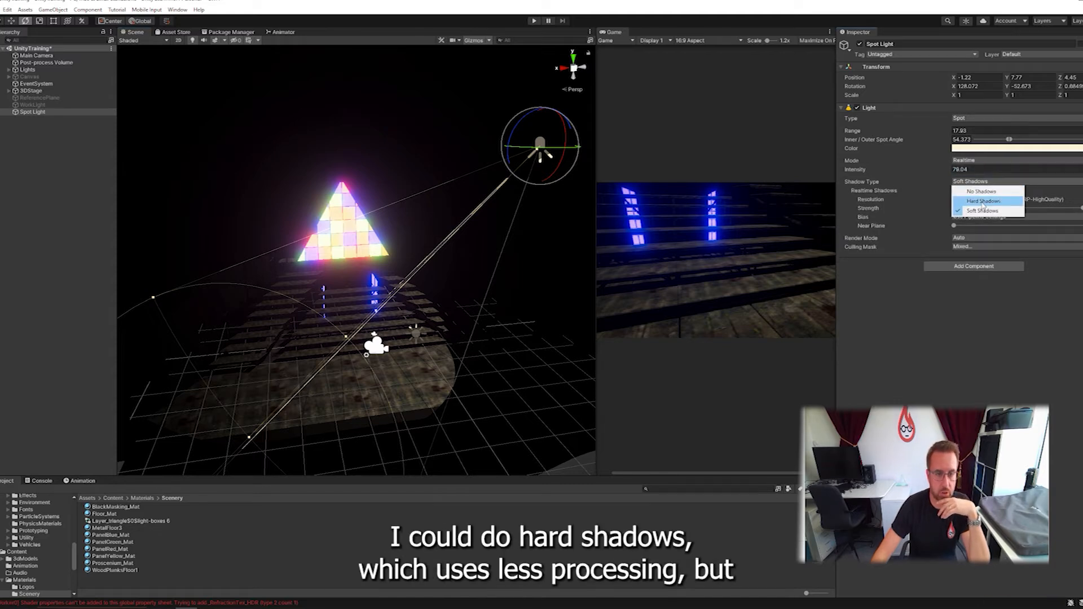
left_click(978, 201)
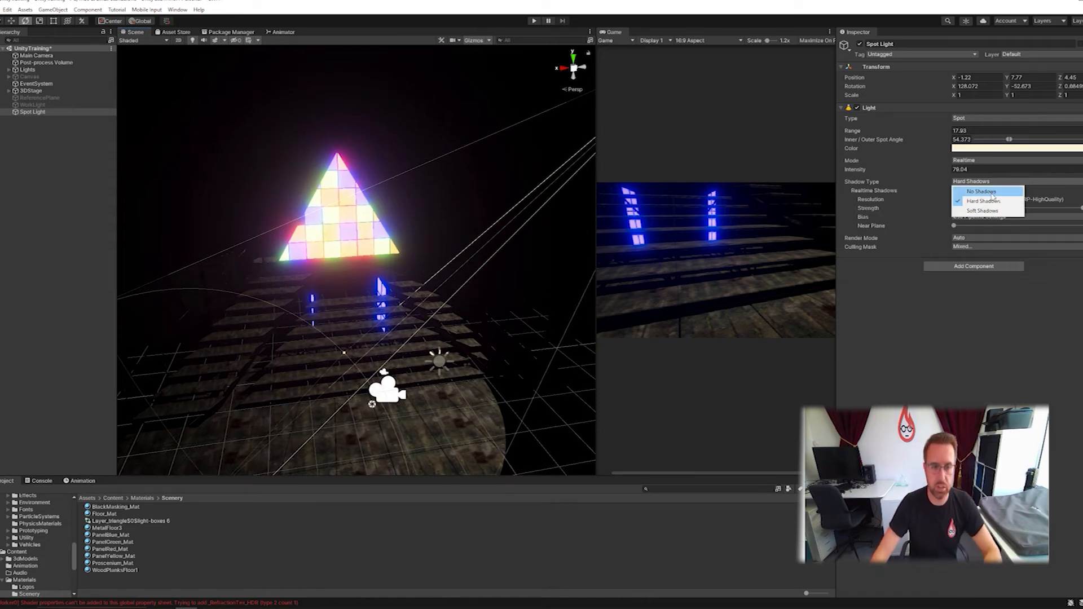
left_click(972, 192)
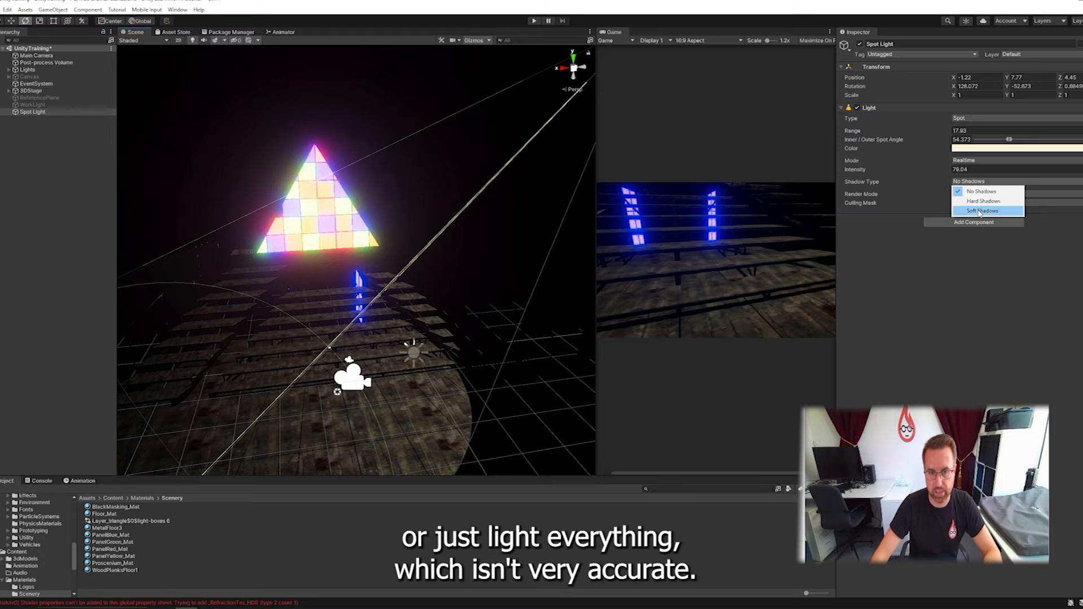
left_click(980, 210)
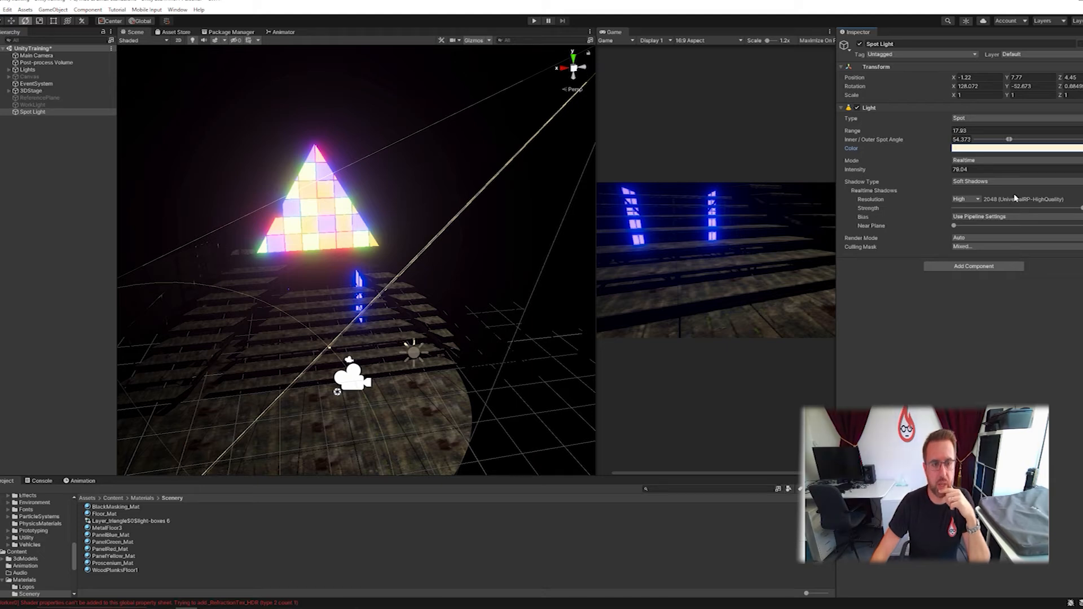
mouse_move(980, 189)
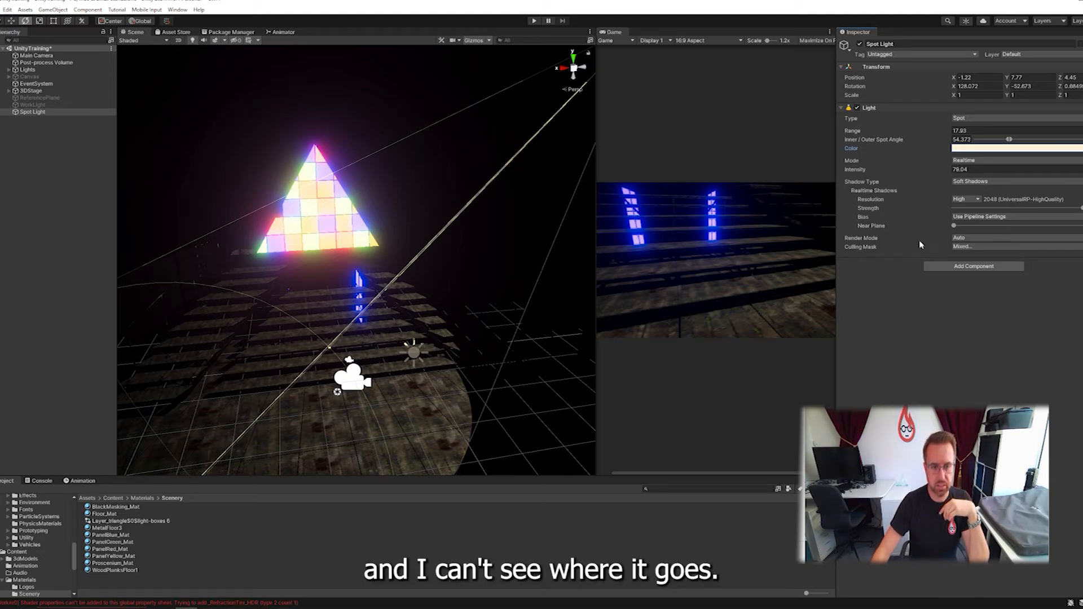
mouse_move(905, 173)
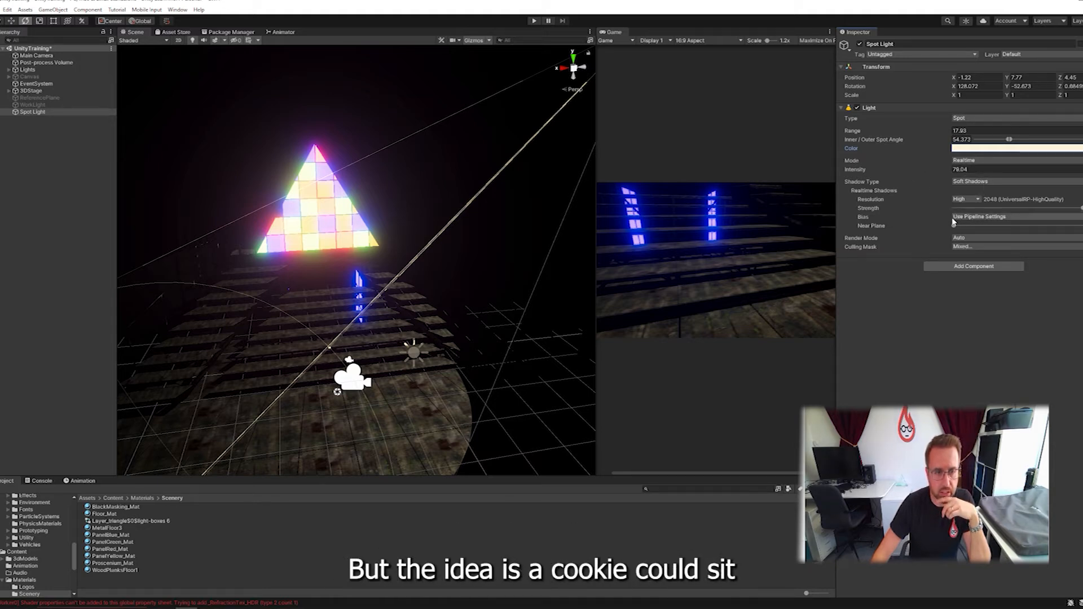
left_click(964, 199)
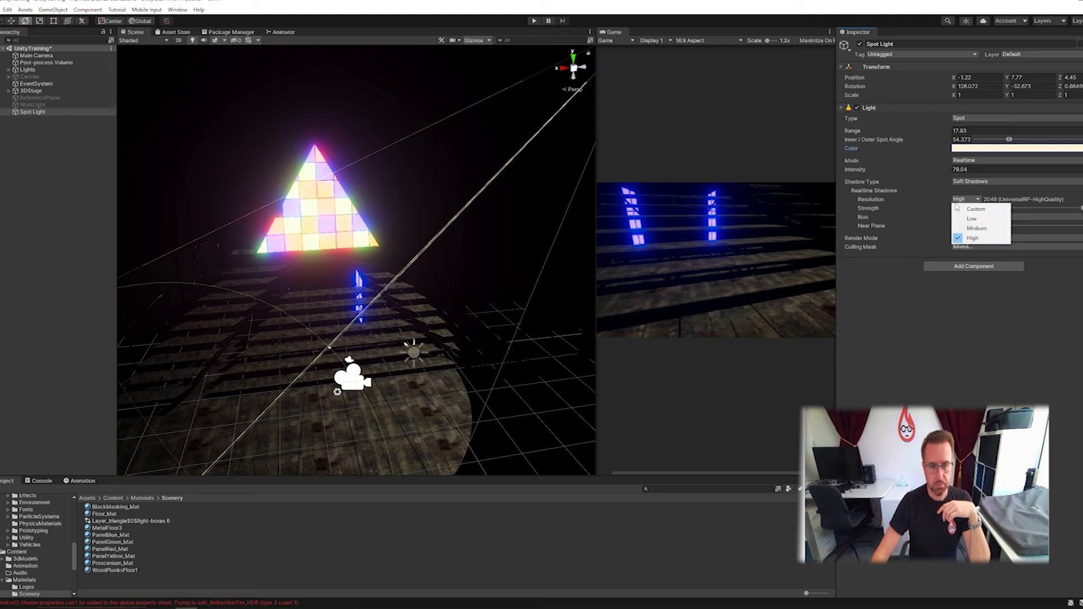
left_click(973, 238)
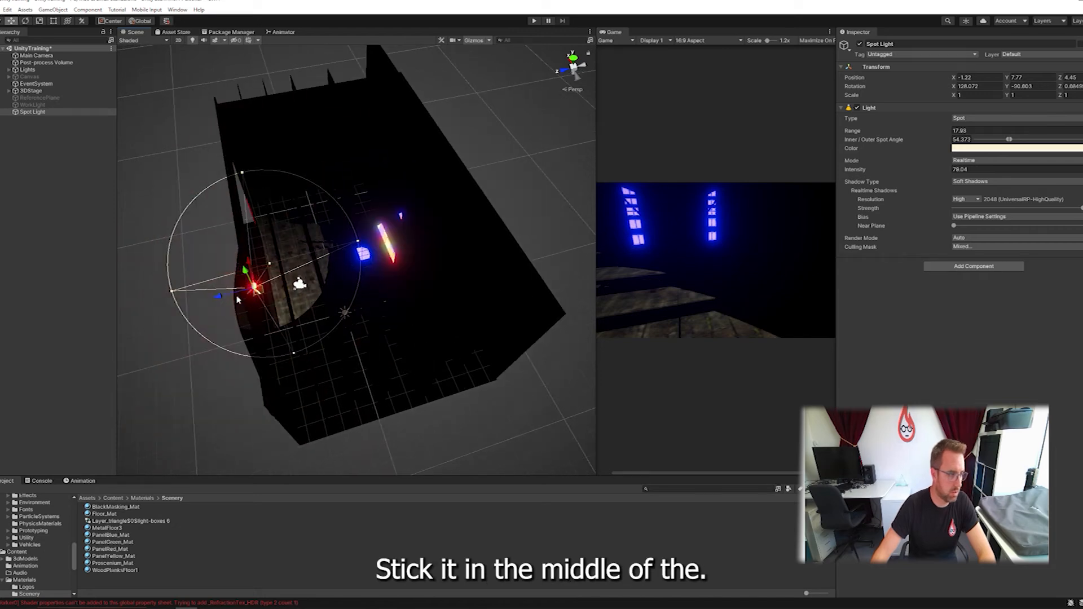
Spread the Spot Light duplicates across the stage so four spotlights light the floor
left_click_drag(256, 287, 275, 270)
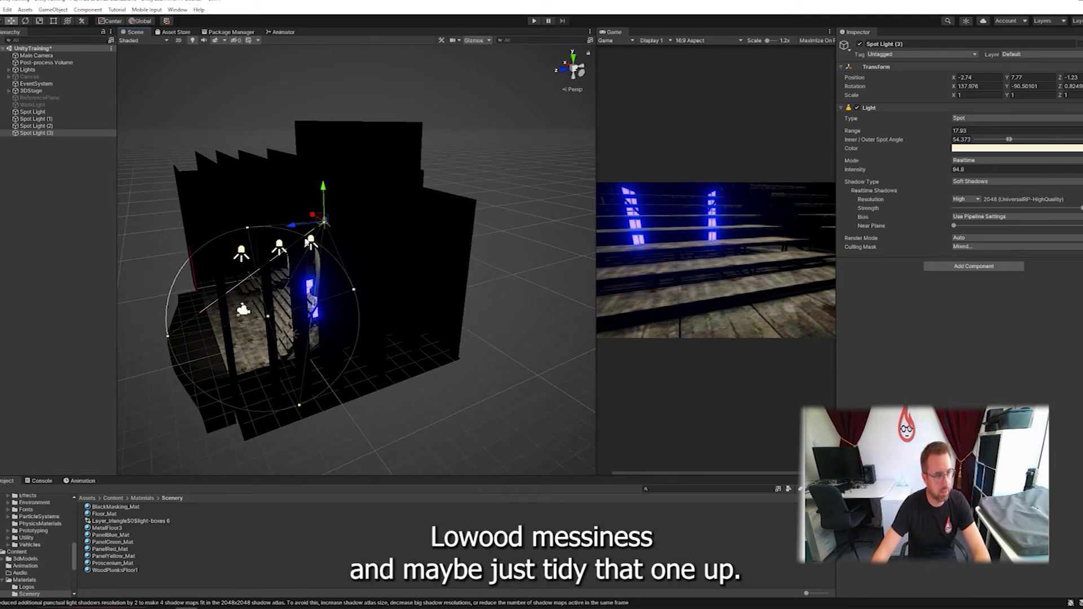
left_click(34, 126)
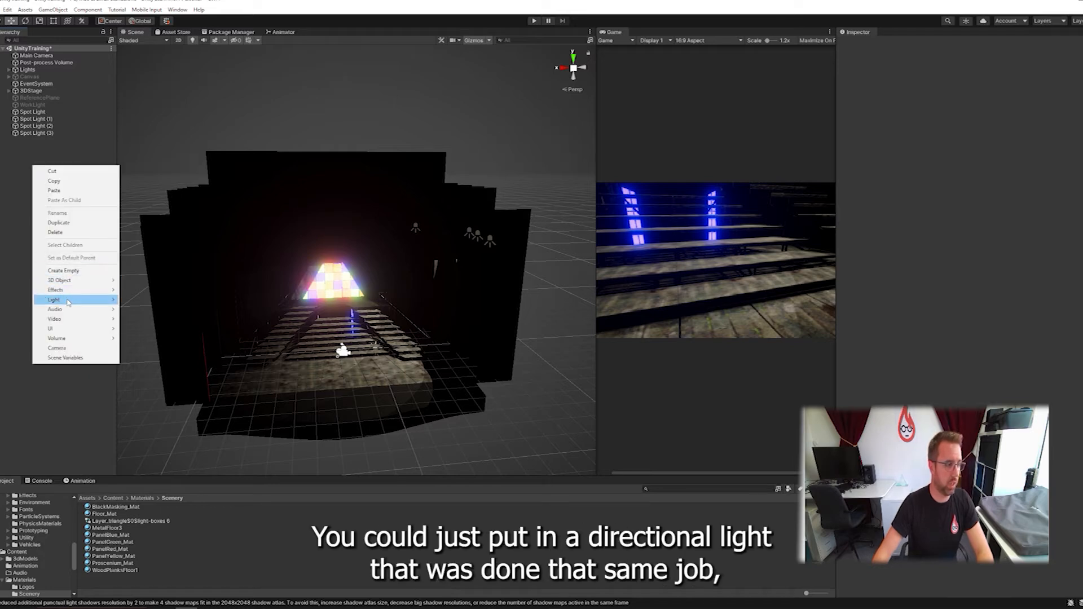
Add a Directional Light and rotate it to shine across the stage from the side
left_click(53, 299)
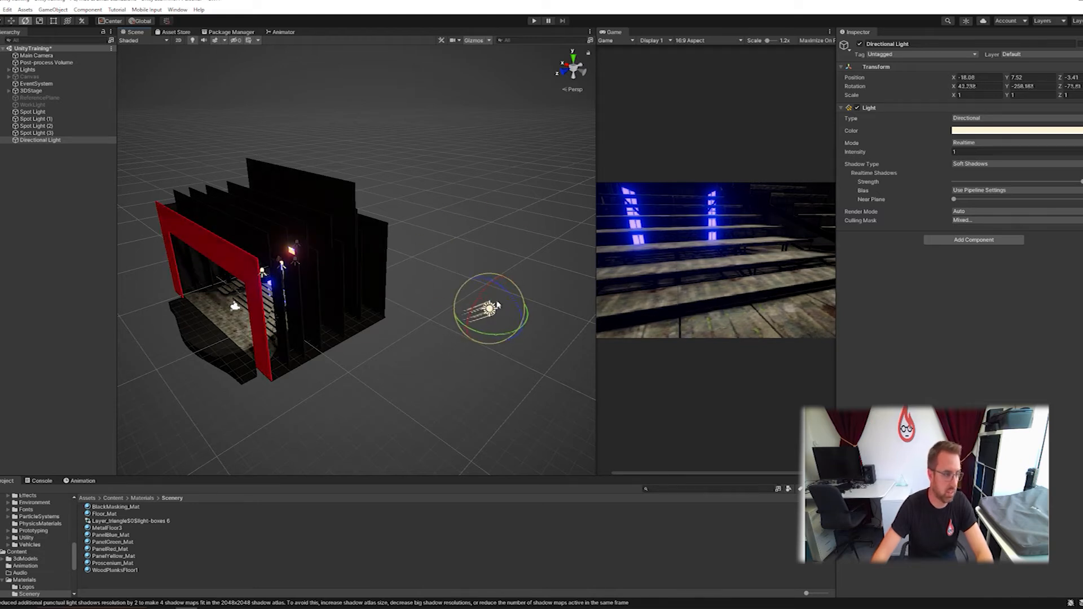
left_click_drag(487, 307, 501, 317)
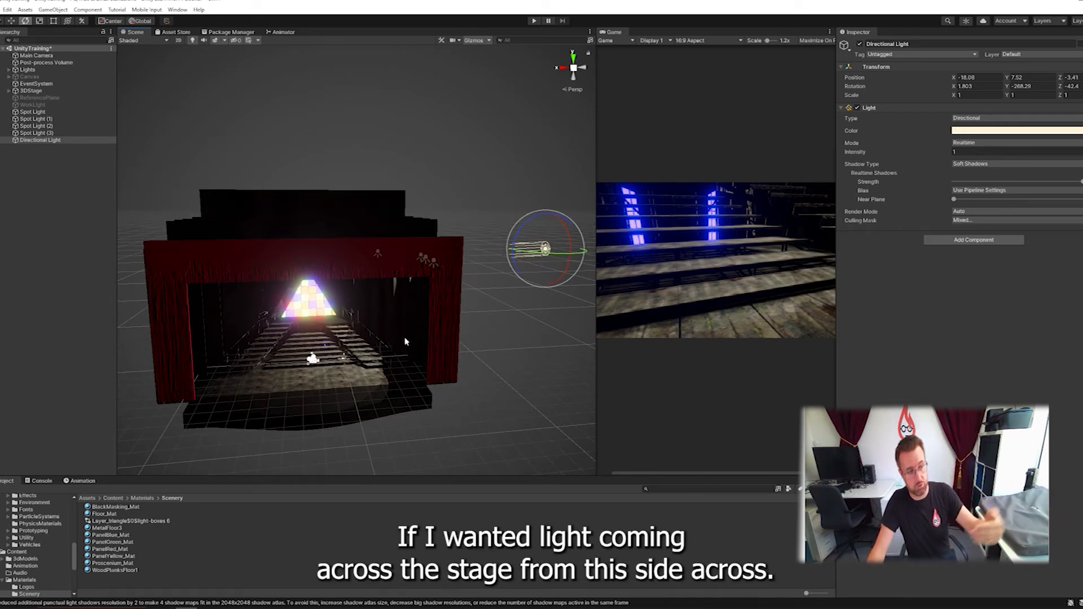
left_click_drag(545, 249, 553, 245)
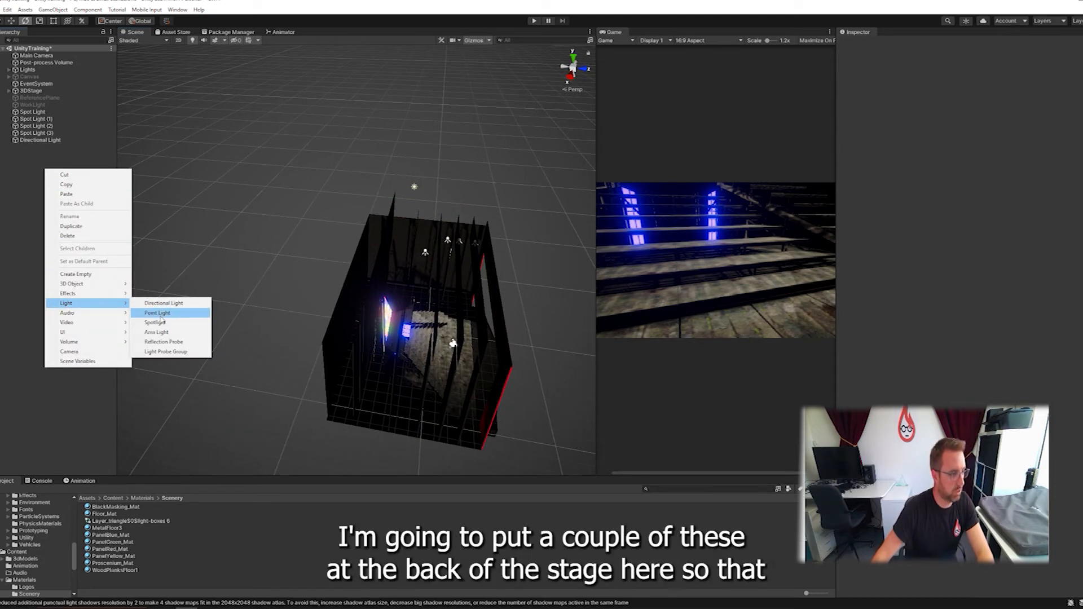
Add point lights at the rear of the stage and open their colour picker
left_click(157, 312)
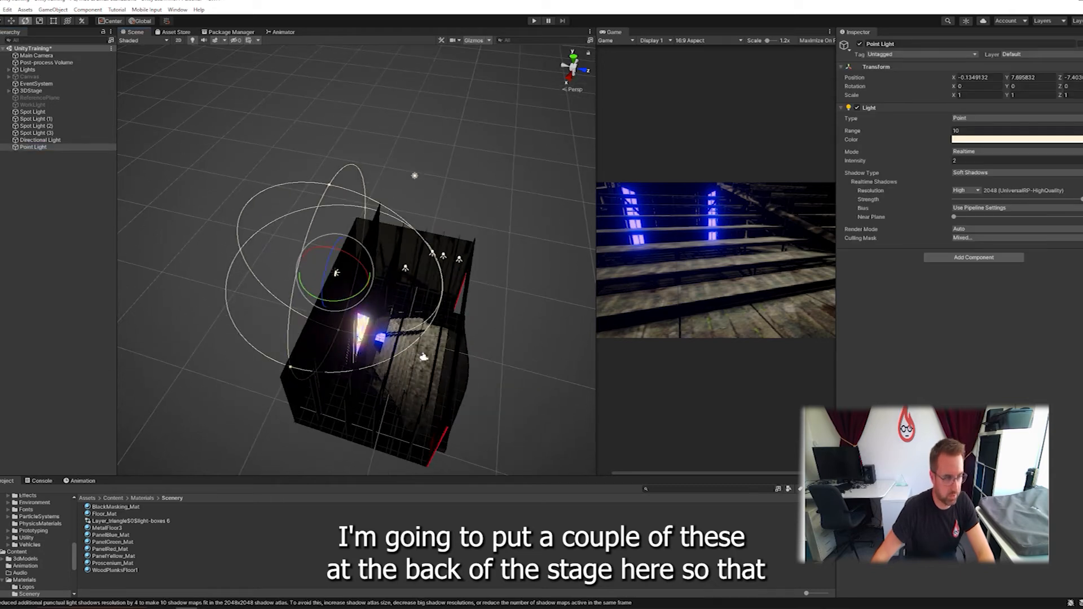
left_click_drag(336, 273, 335, 397)
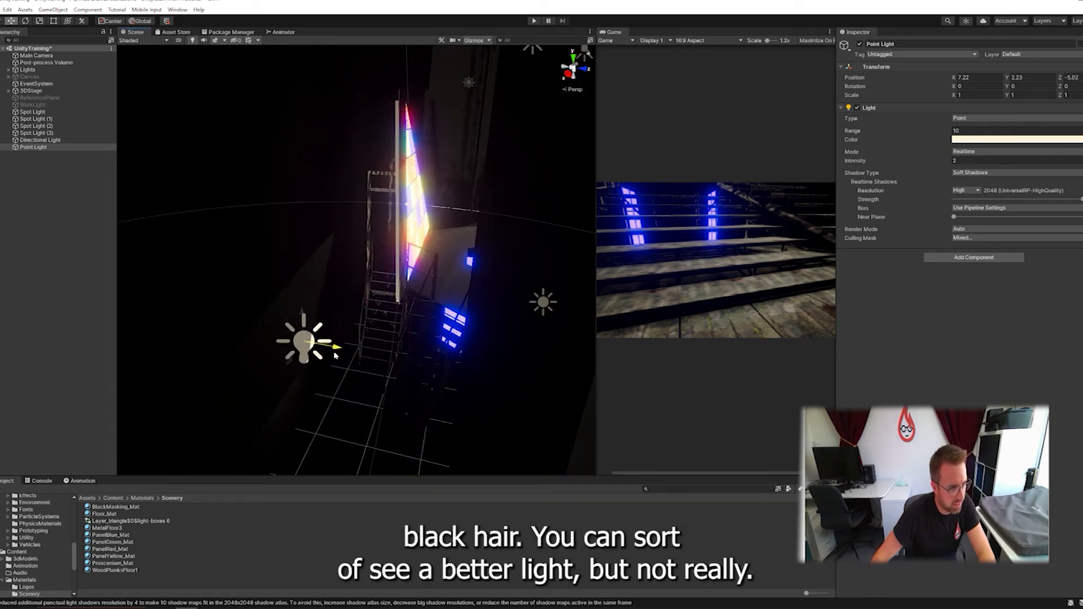
left_click_drag(335, 346, 408, 360)
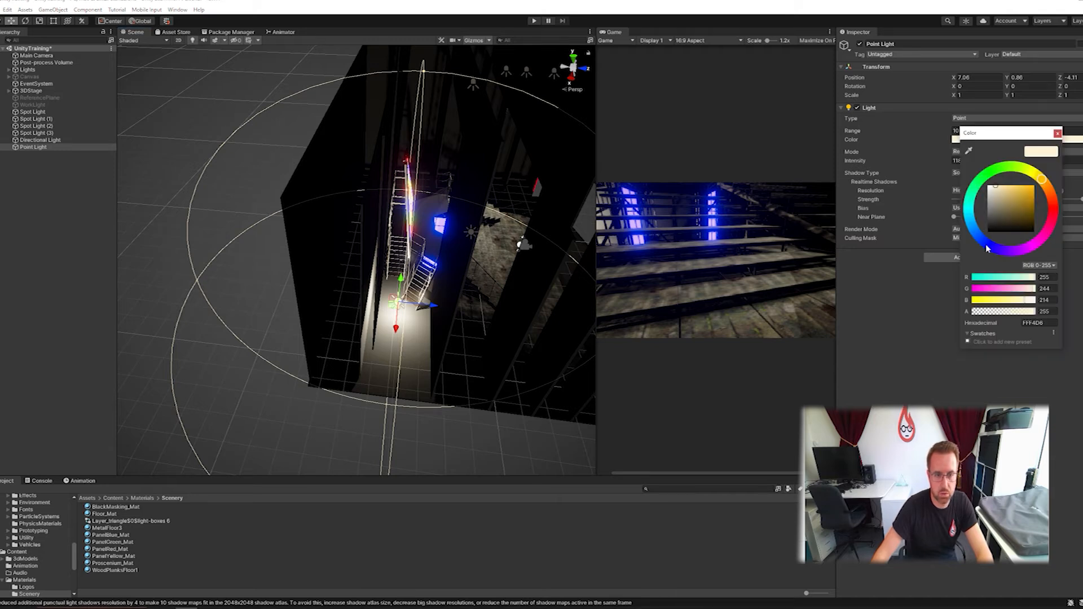
left_click(1058, 133)
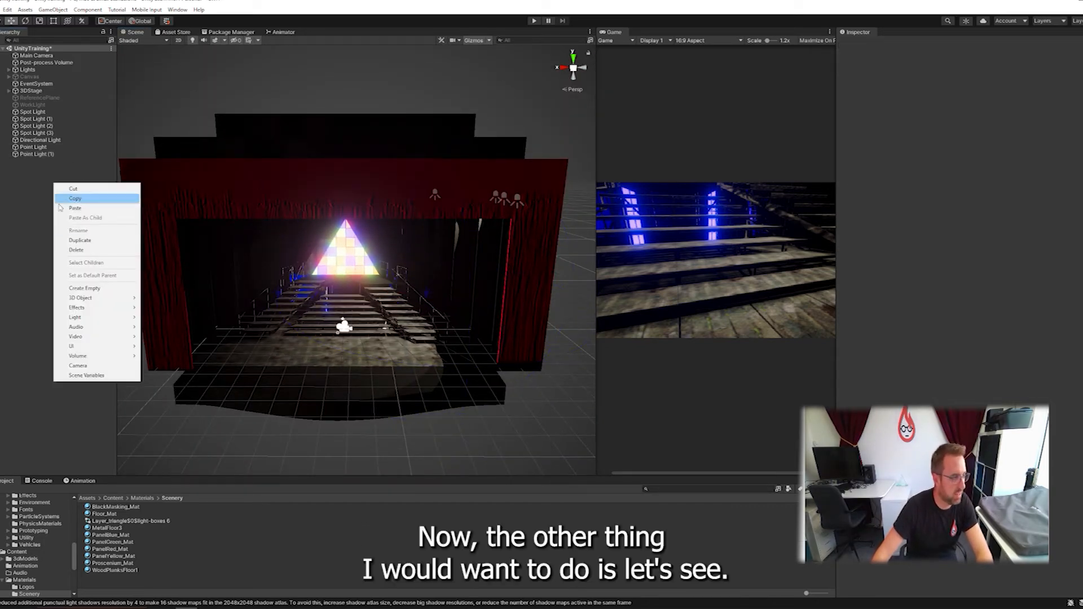
mouse_move(74, 317)
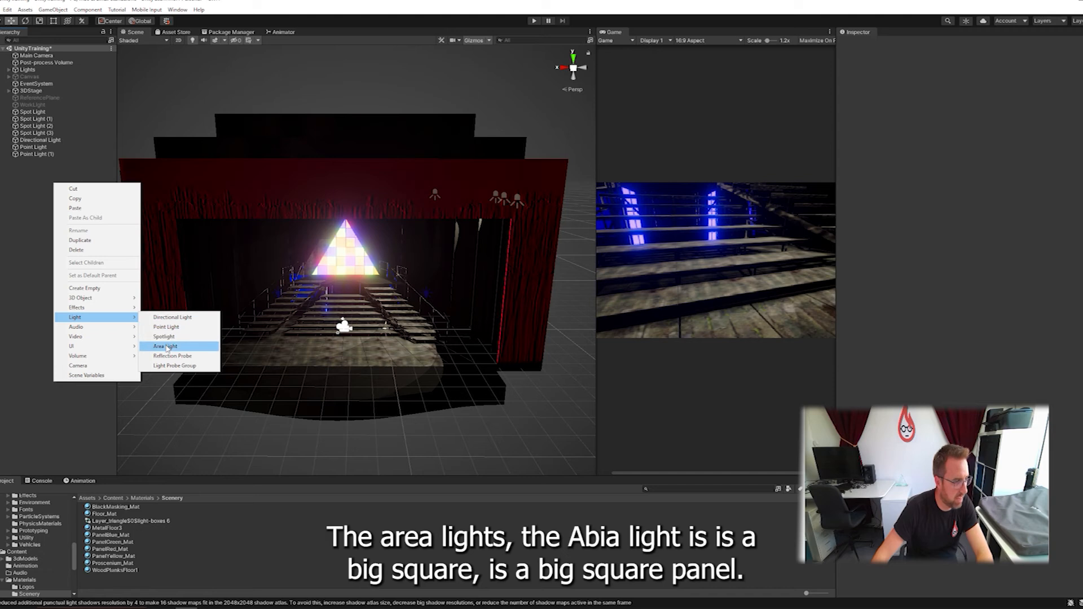
Add a rectangular Area Light, then angle it down and raise it above the stage
left_click(164, 346)
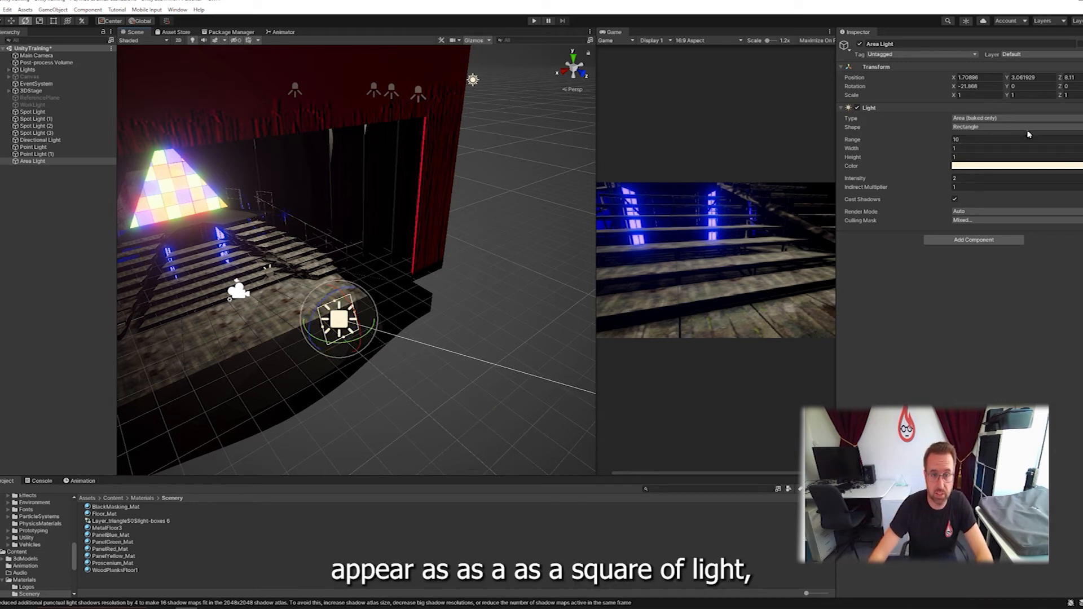
left_click(1006, 127)
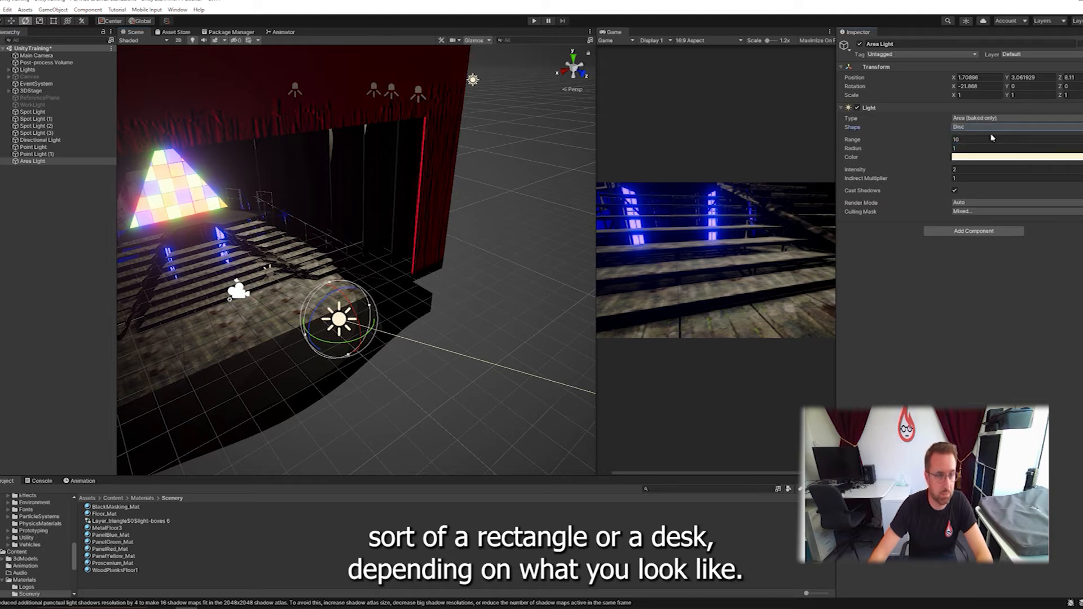
left_click(980, 117)
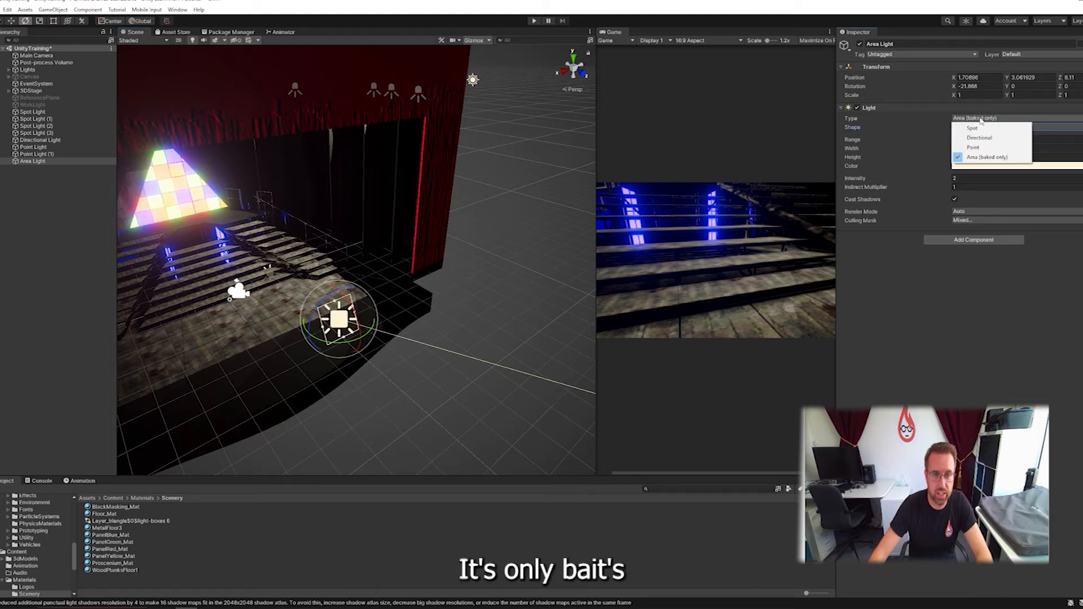
left_click(985, 157)
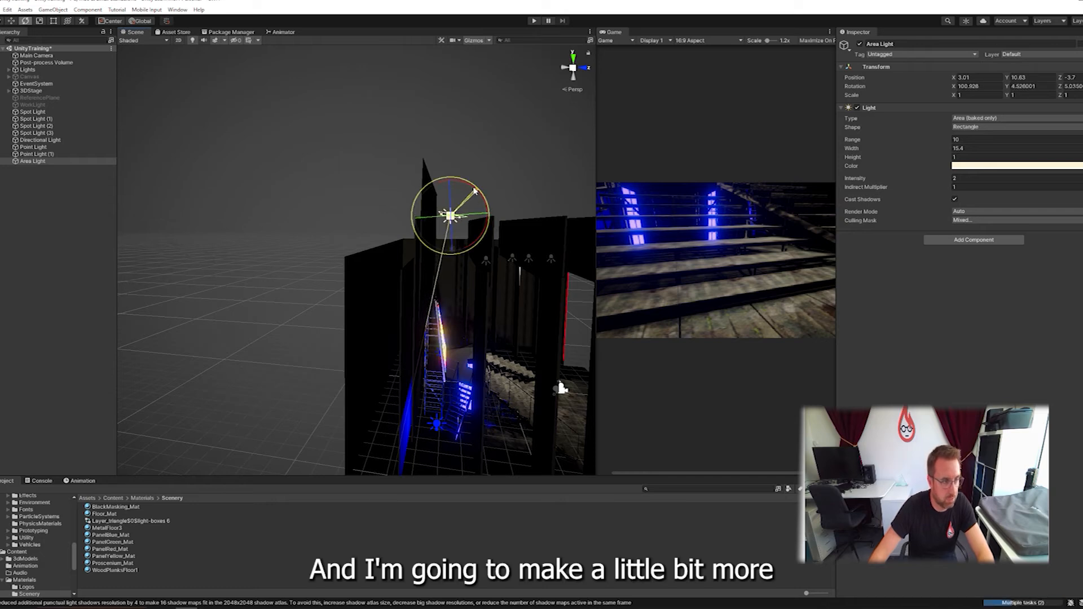
left_click_drag(474, 190, 484, 240)
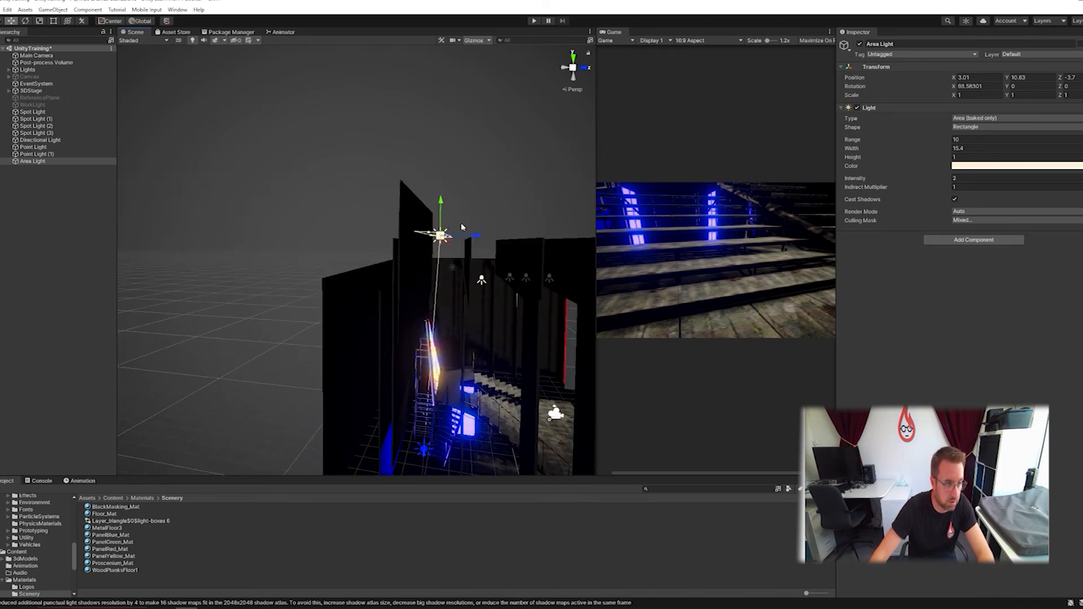
left_click_drag(441, 231, 441, 207)
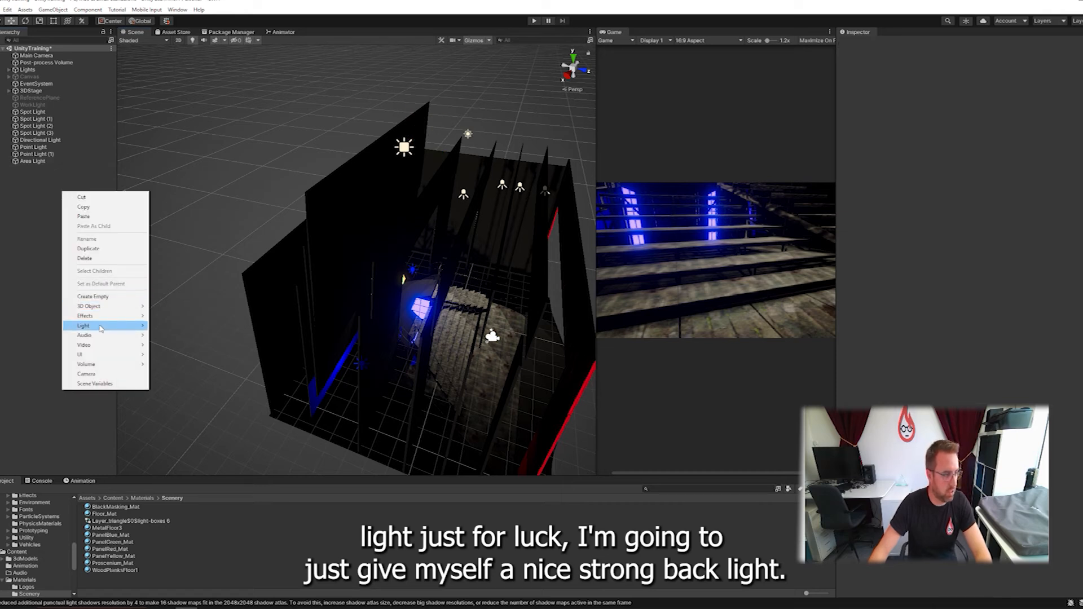
Add a tilted backlight spotlight with a wider outer cone, entering 79.08 in the Inspector
left_click(81, 326)
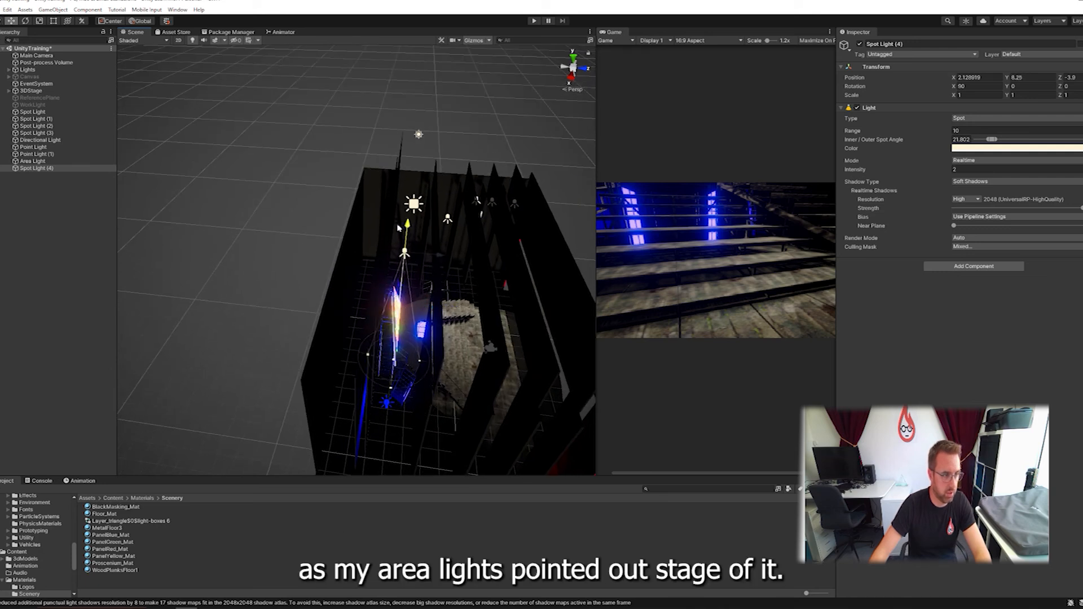
left_click_drag(407, 200, 407, 235)
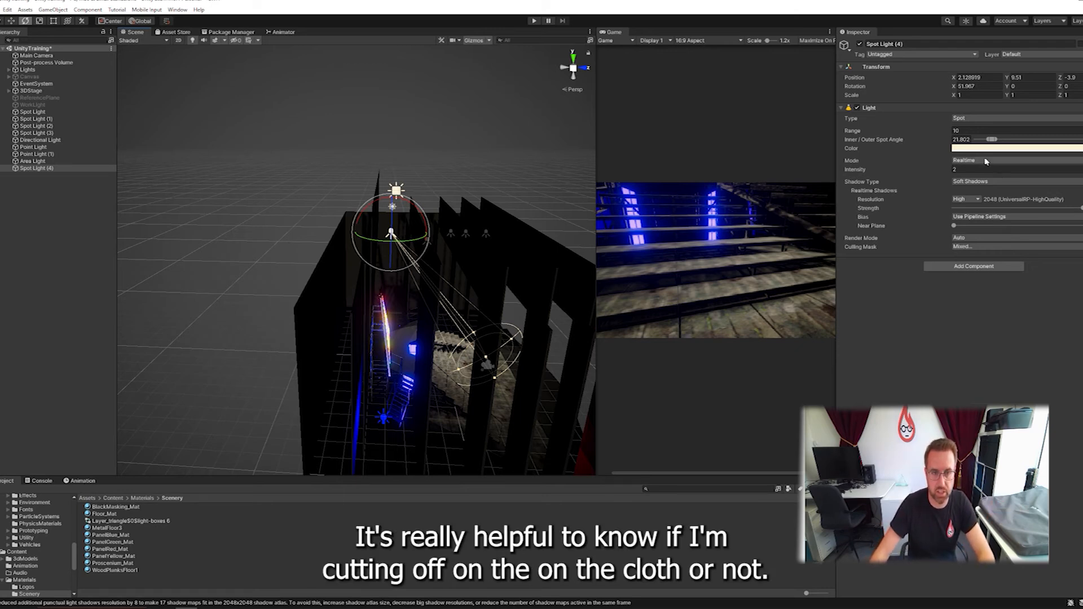
left_click_drag(993, 139, 1019, 139)
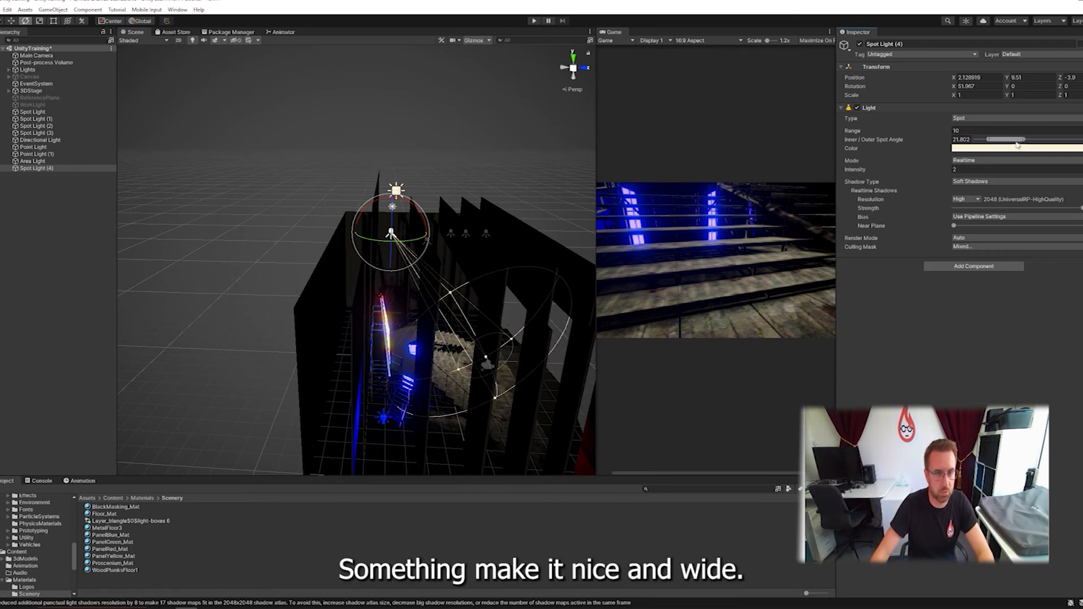
left_click_drag(984, 140, 1009, 139)
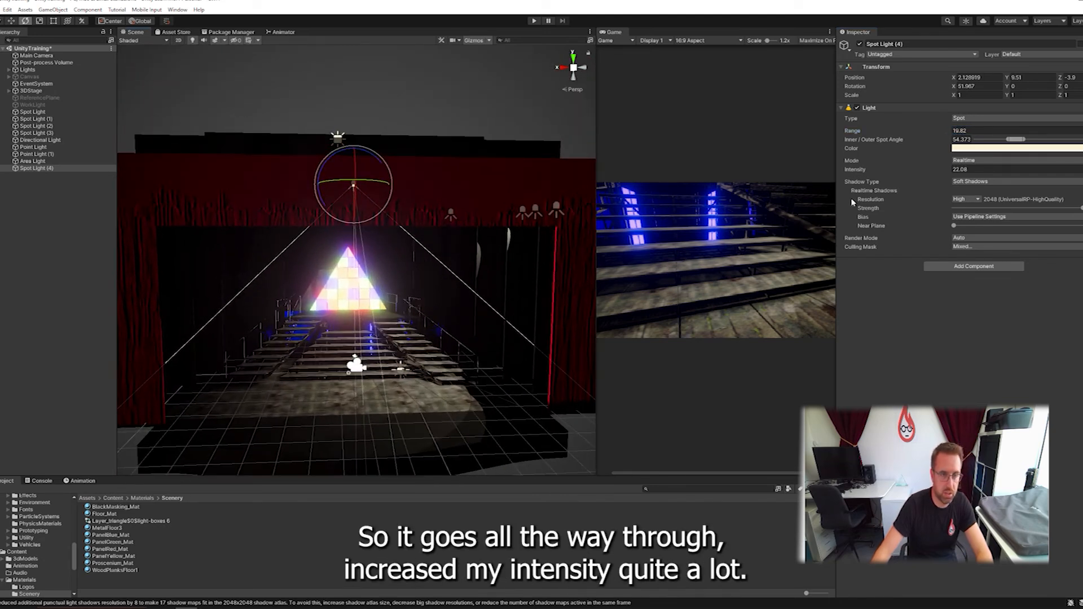
type("79.08")
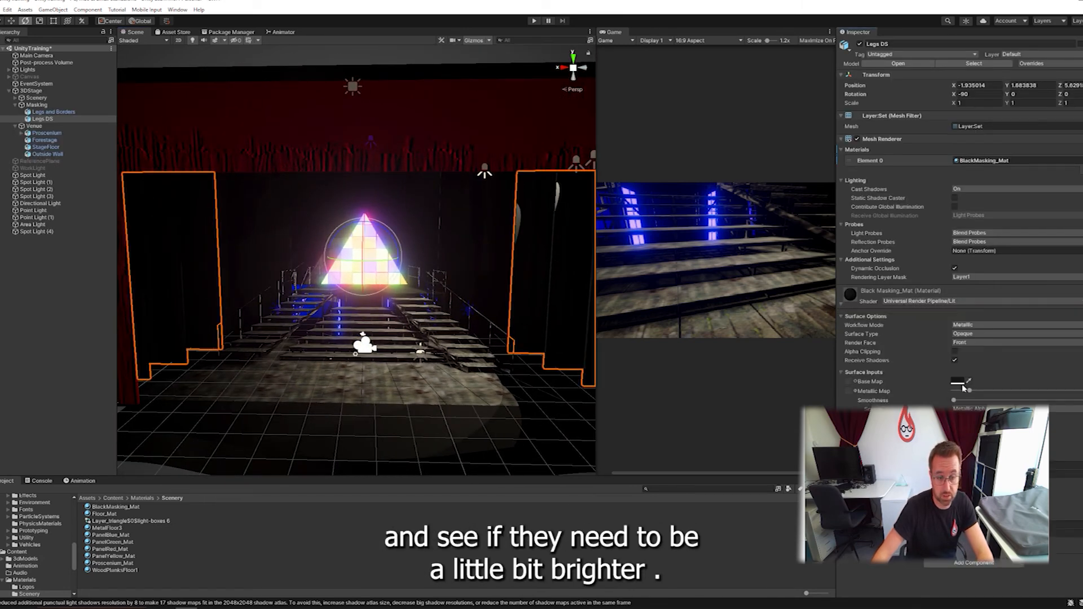
Lighten the BlackMasking_Mat base colour on the Legs DS masking legs
left_click(956, 382)
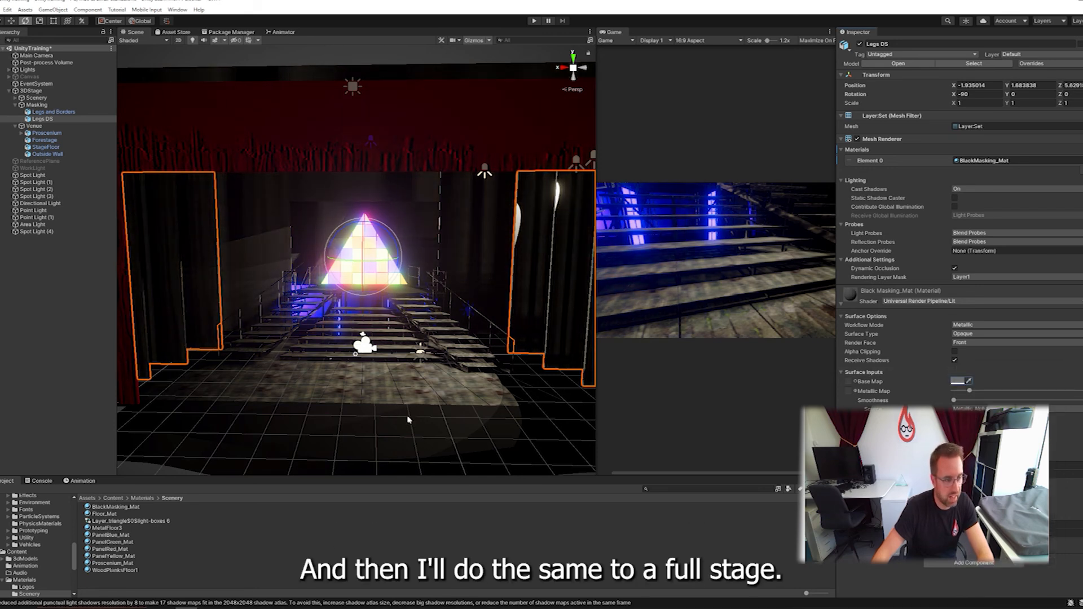
left_click(44, 140)
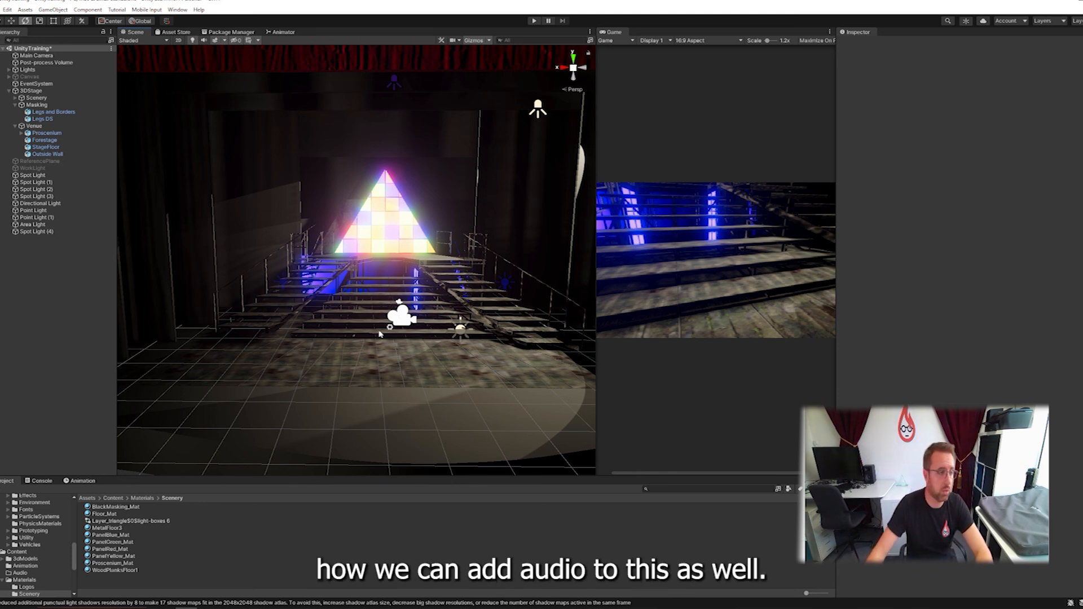
mouse_move(271, 355)
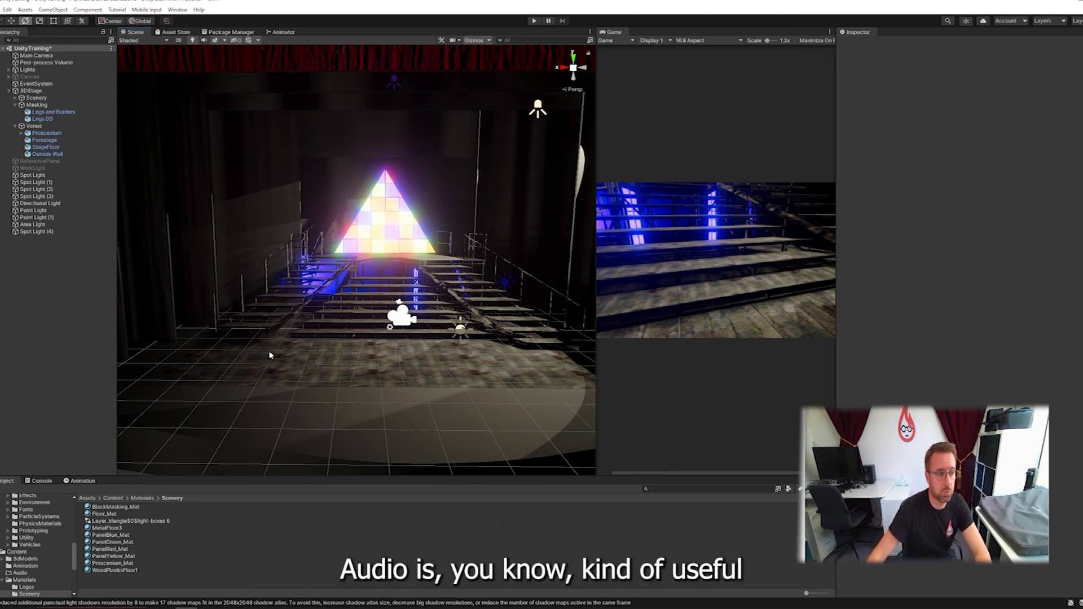